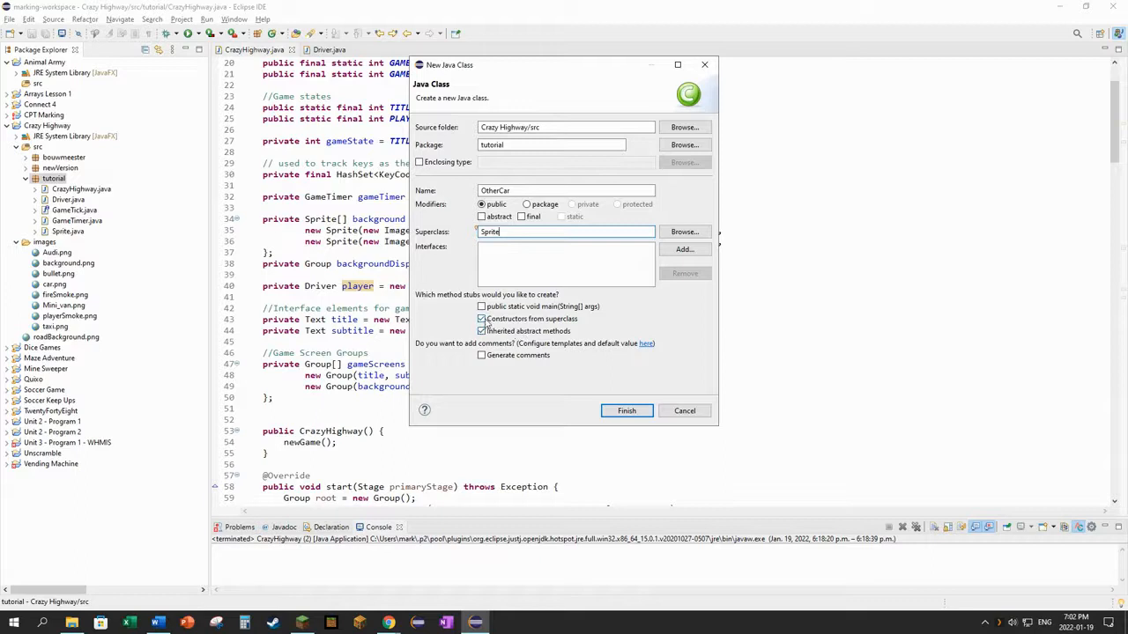
- Create the OtherCar class extending Sprite in the tutorial package via the wizard
{"action": "left_click", "coordinate": [483, 319]}
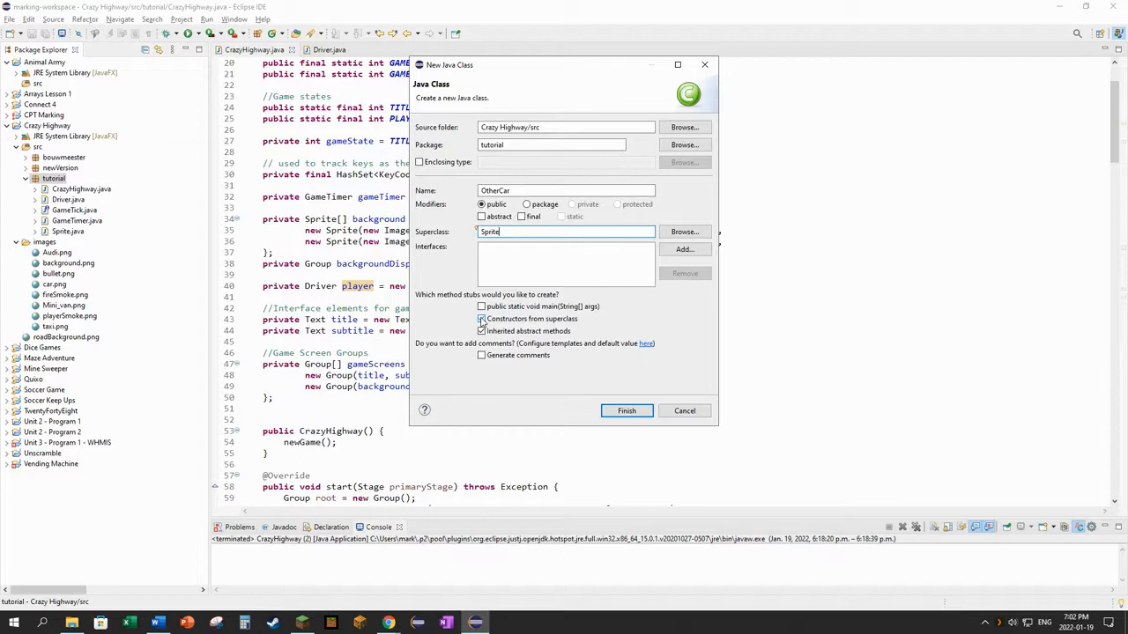
{"action": "left_click", "coordinate": [483, 331]}
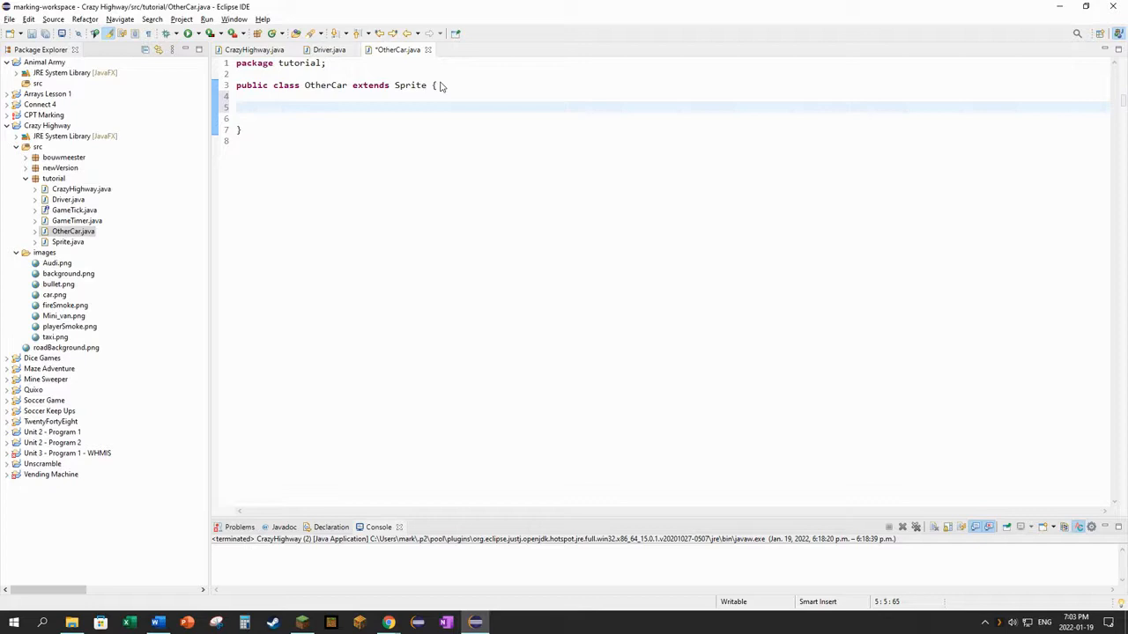
- Write a public OtherCar() constructor whose body calls super();
{"action": "type", "text": "publi"}
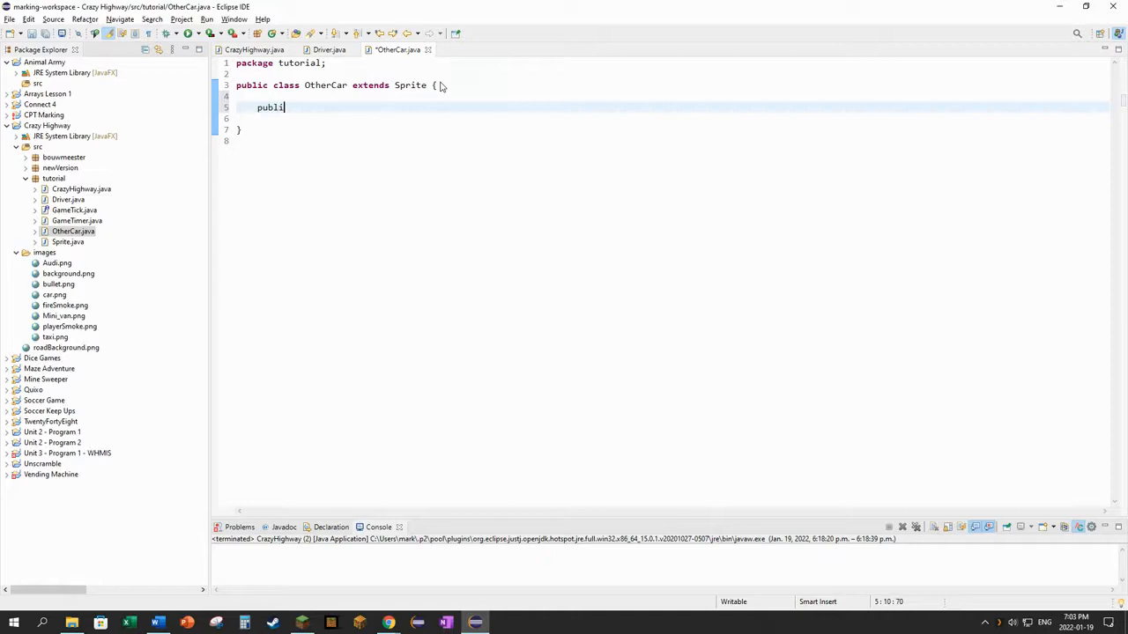
{"action": "type", "text": "c OtherCar() {"}
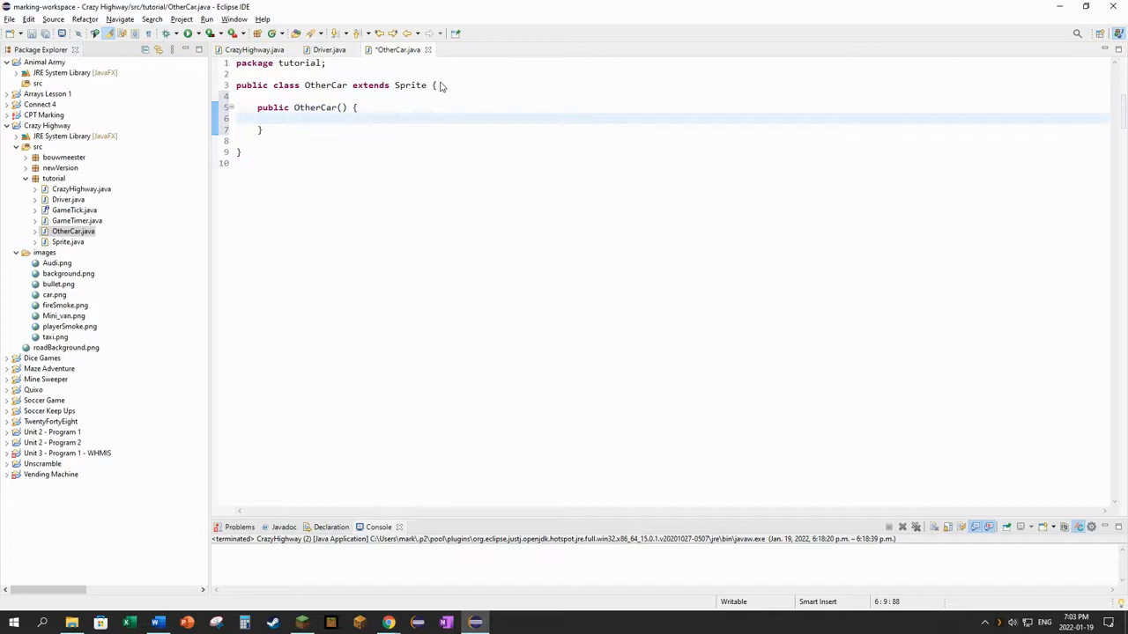
{"action": "type", "text": "super"}
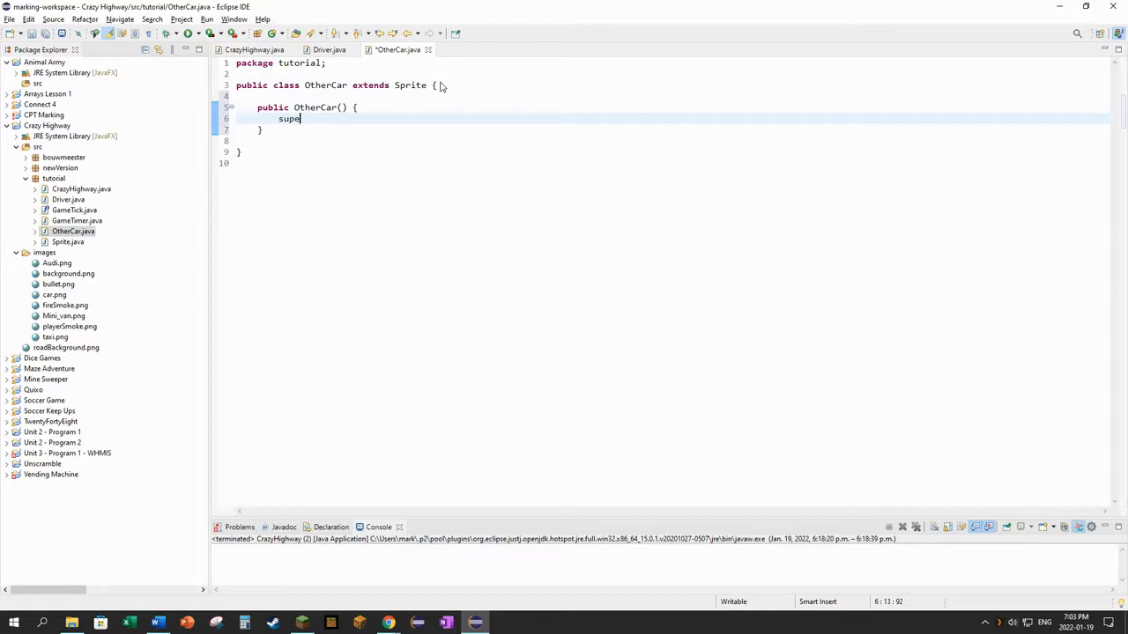
{"action": "type", "text": "();"}
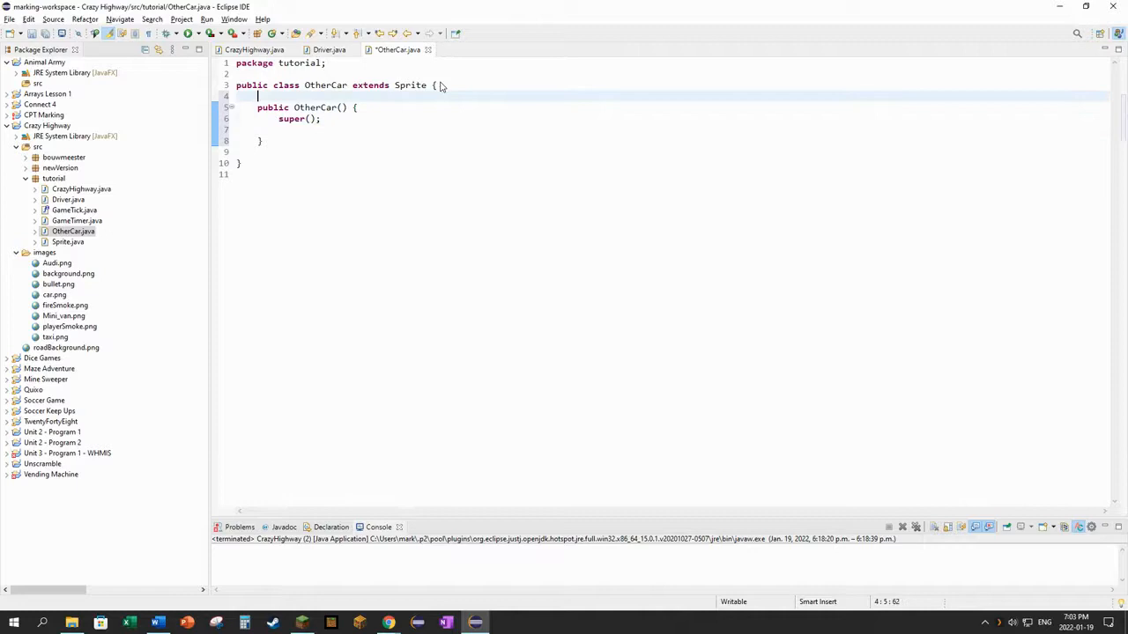
- Declare public static final Image SPY = new Image("file:images/car.png"); above the constructor
{"action": "type", "text": "public static fi"}
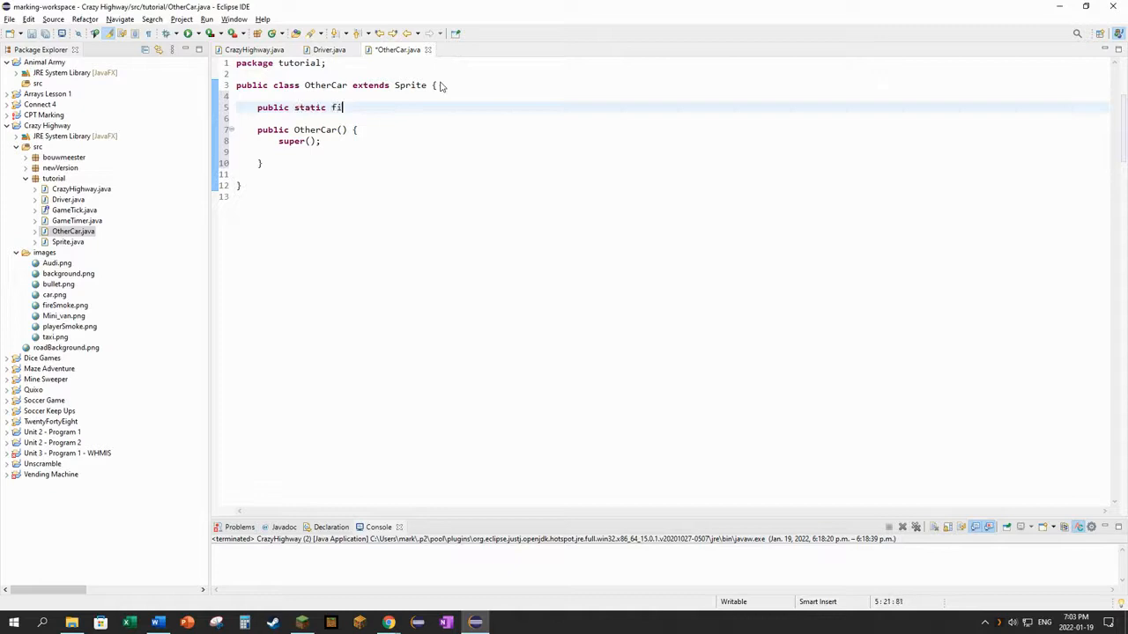
{"action": "type", "text": "nal Image = new I"}
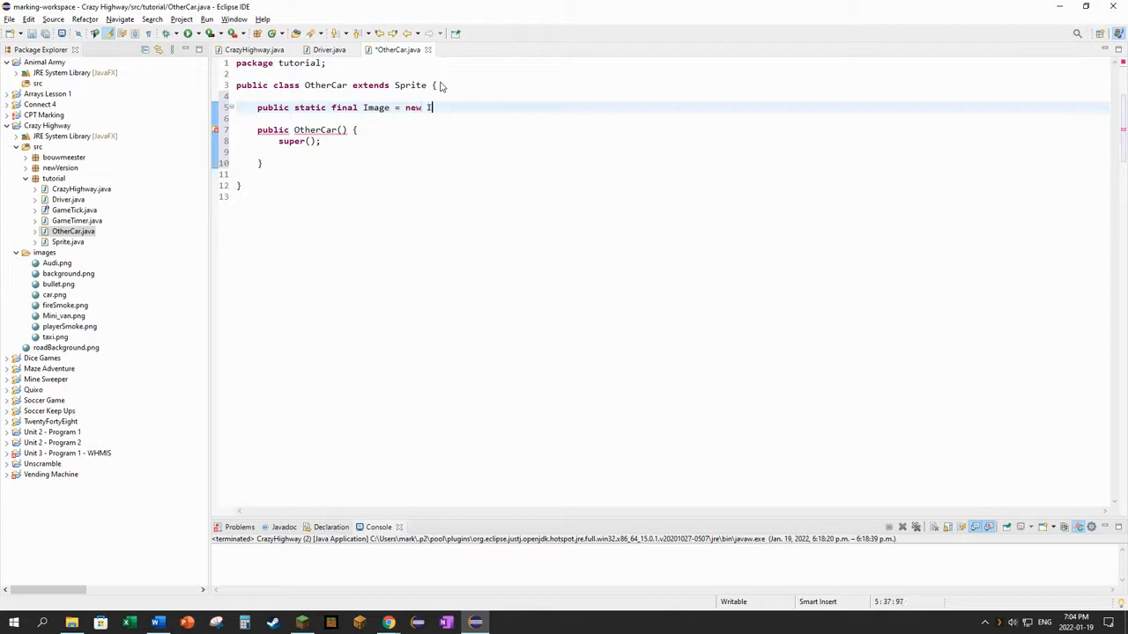
{"action": "type", "text": "mage()"}
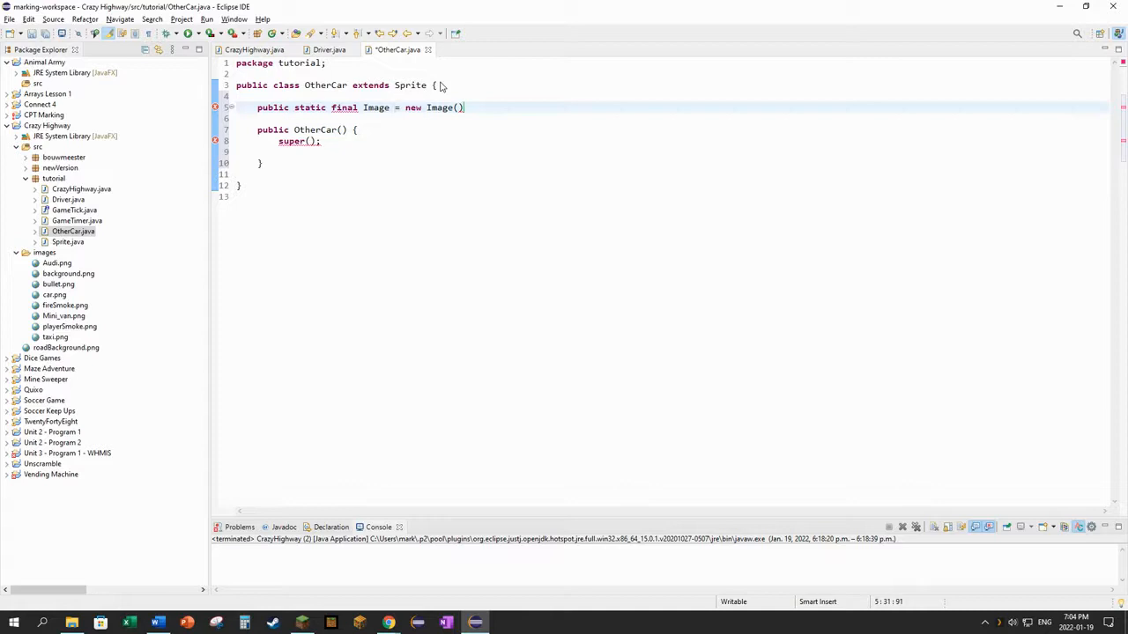
{"action": "type", "text": "spy"}
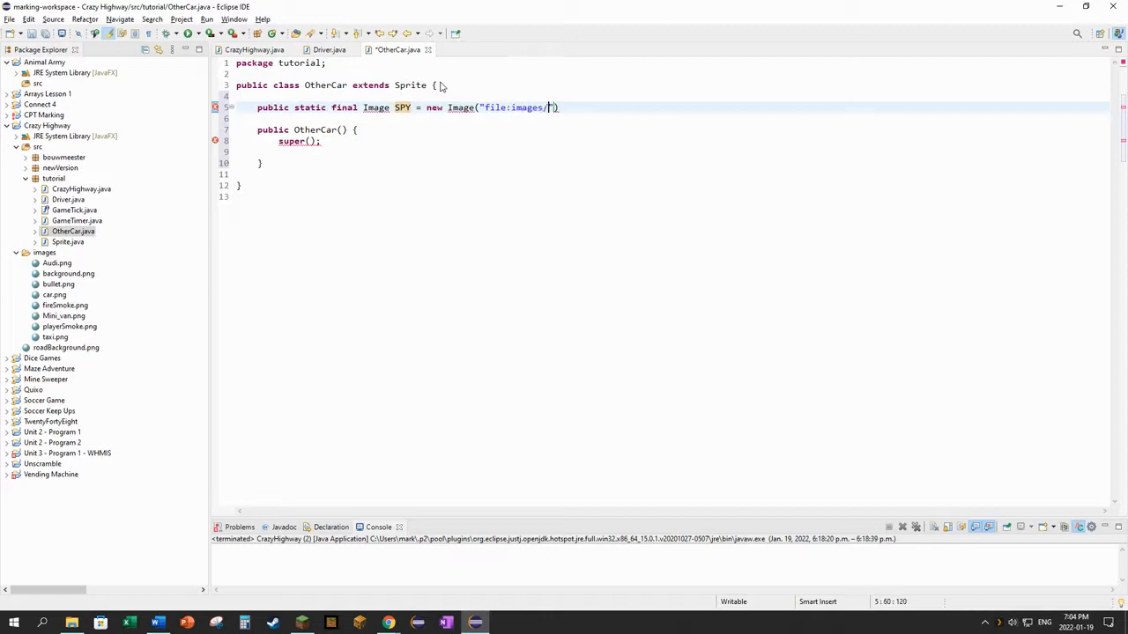
{"action": "type", "text": "car.png\")"}
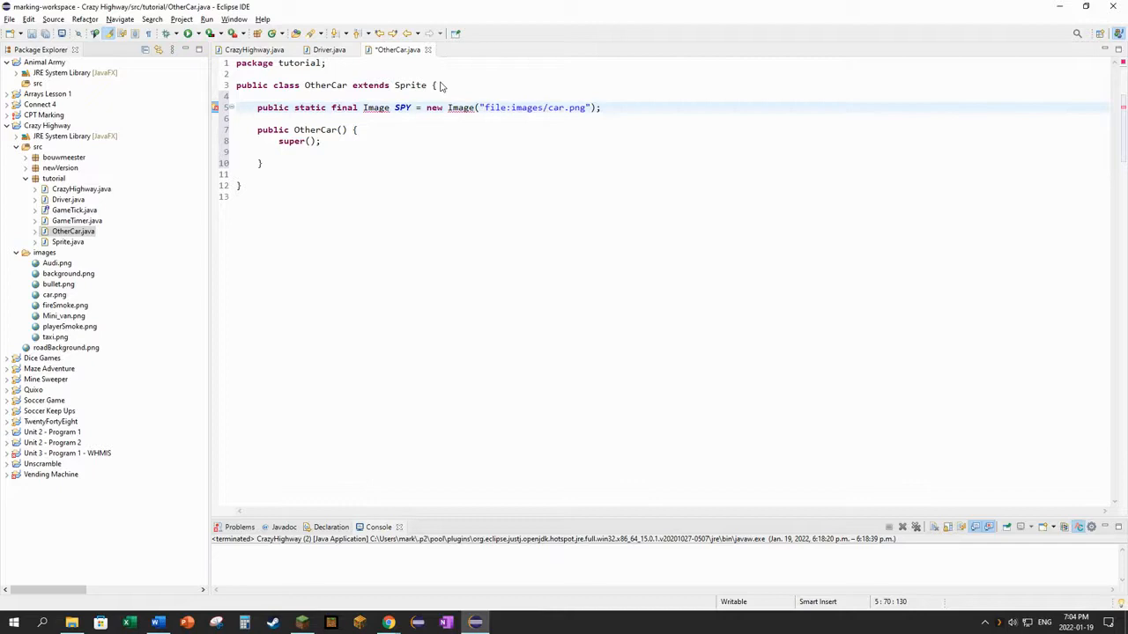
{"action": "key", "text": "Return"}
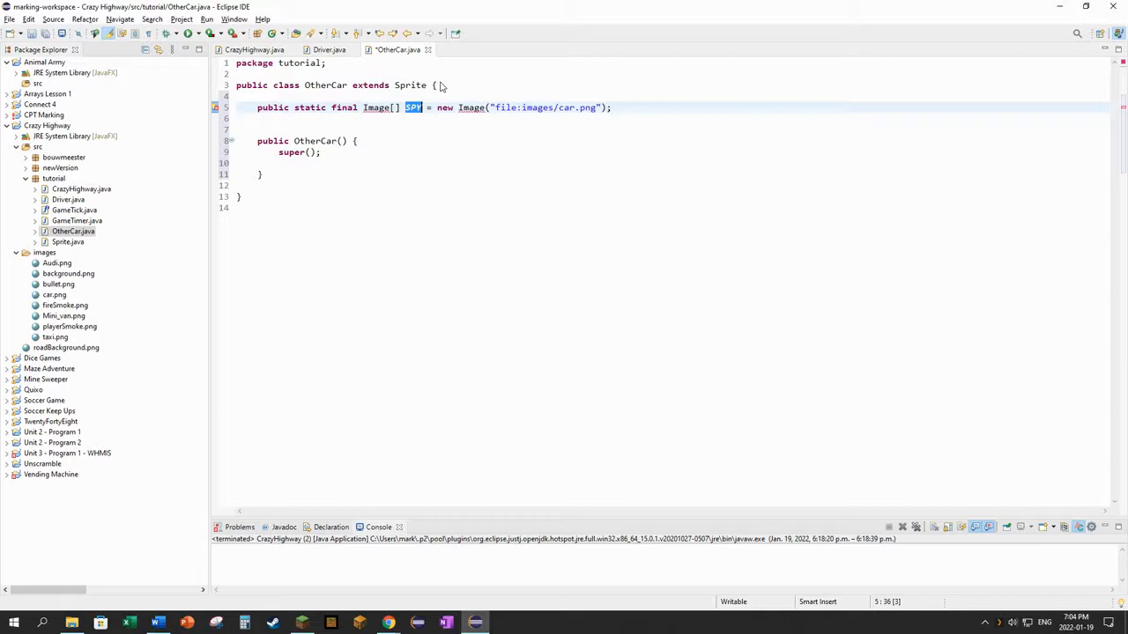
- Turn the field into Image[] OTHER_CARS holding car.png, taxi.png and Mini_van.png images
{"action": "type", "text": "otherCars"}
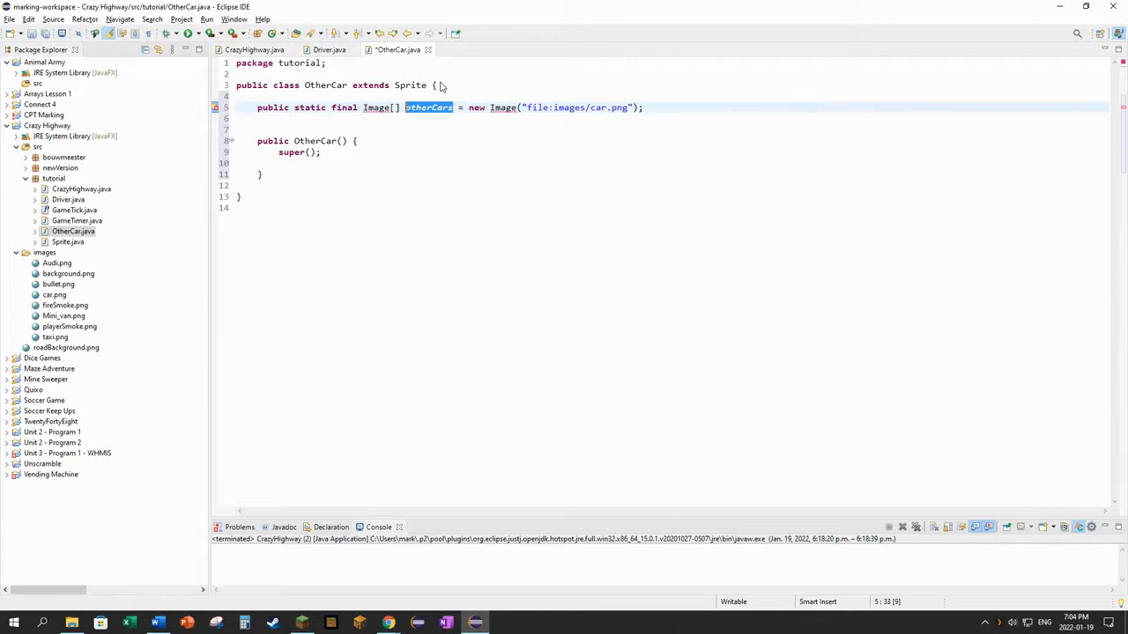
{"action": "type", "text": "OTHER_CARS = {"}
{"action": "type", "text": "new Image(\"file:ima"}
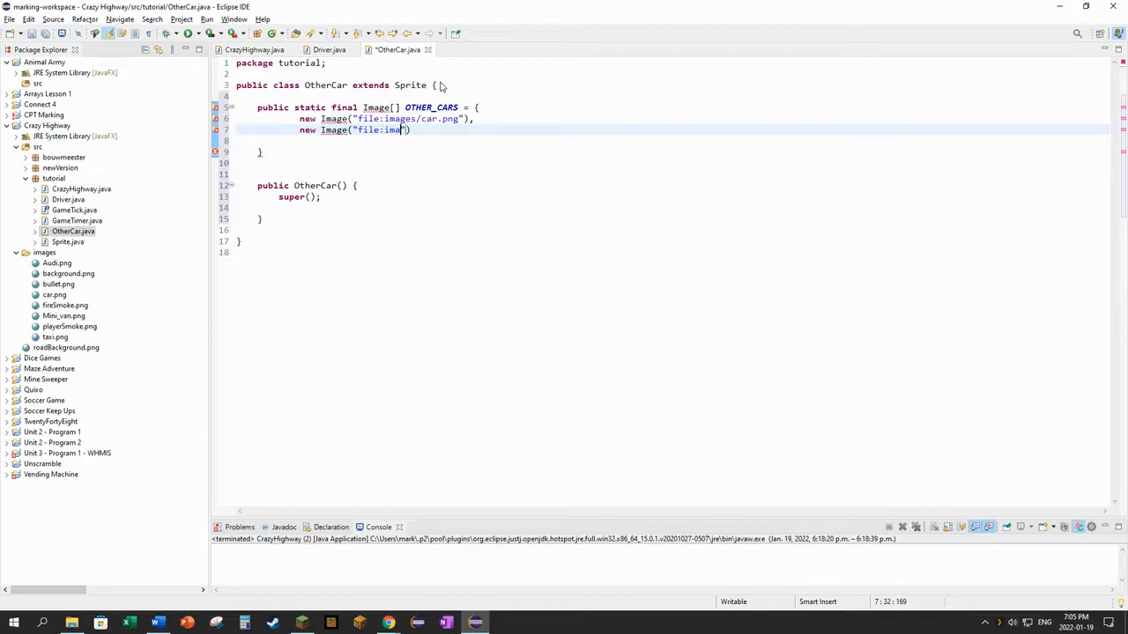
{"action": "type", "text": "ges/taxi.png\")"}
{"action": "type", "text": "new Image("}
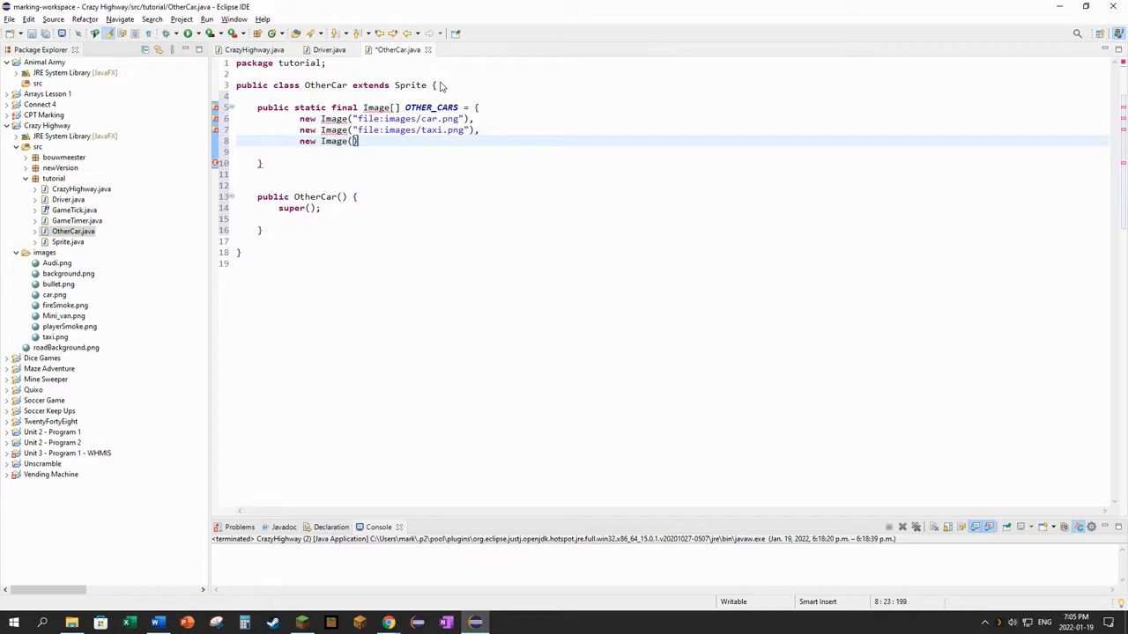
{"action": "type", "text": "\"file:images/\""}
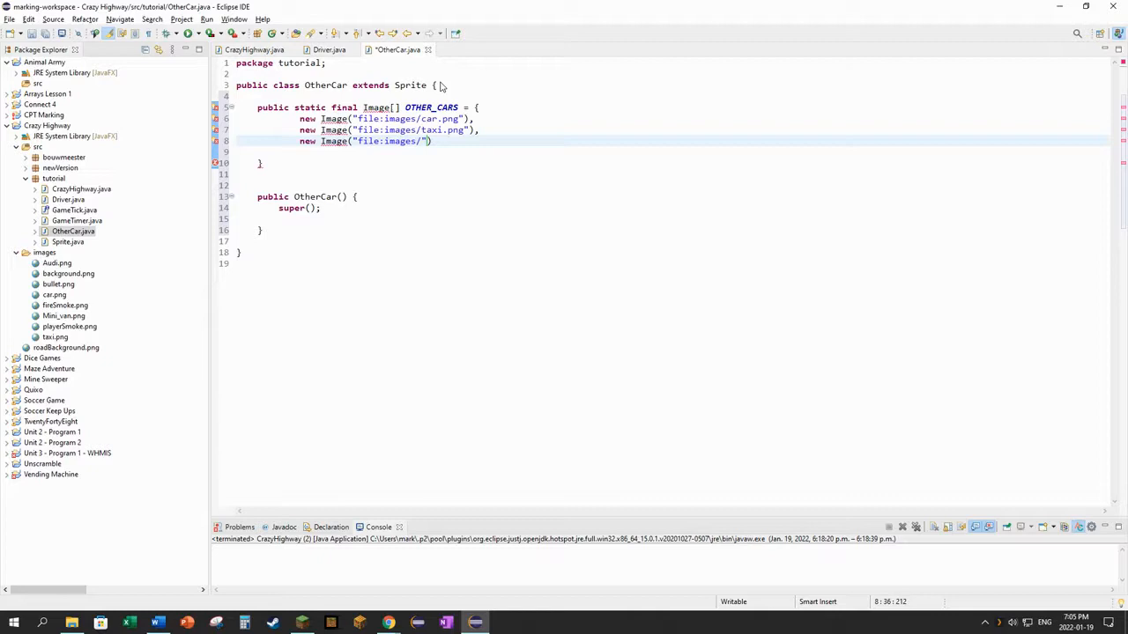
{"action": "type", "text": "Mini_van.png"}
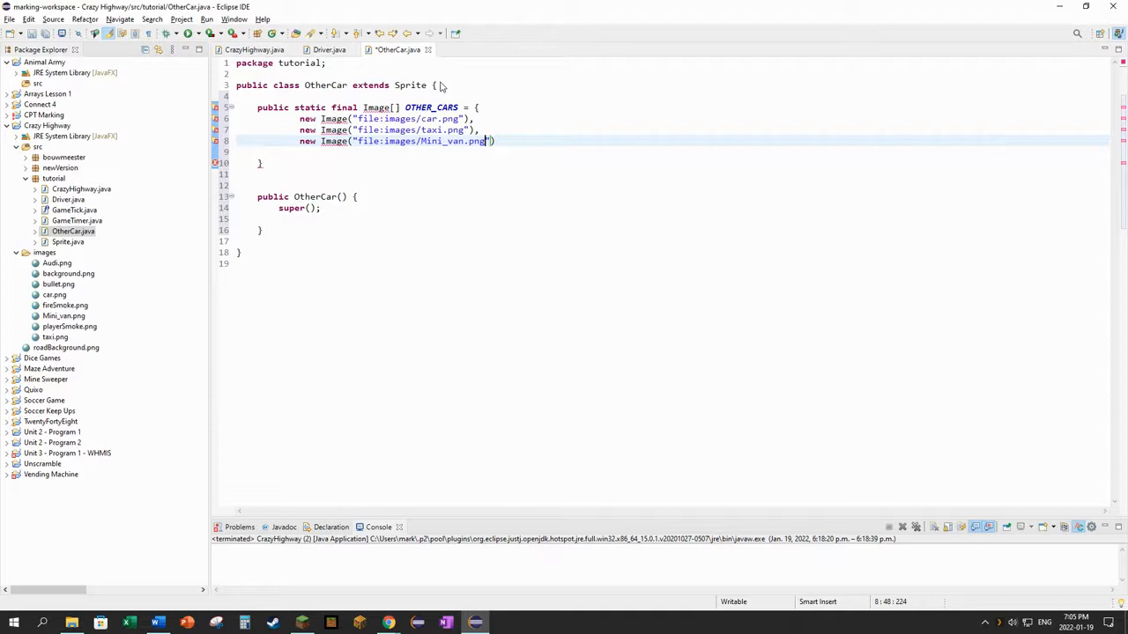
{"action": "type", "text": ")"}
{"action": "left_click", "coordinate": [424, 164]}
{"action": "type", "text": ";"}
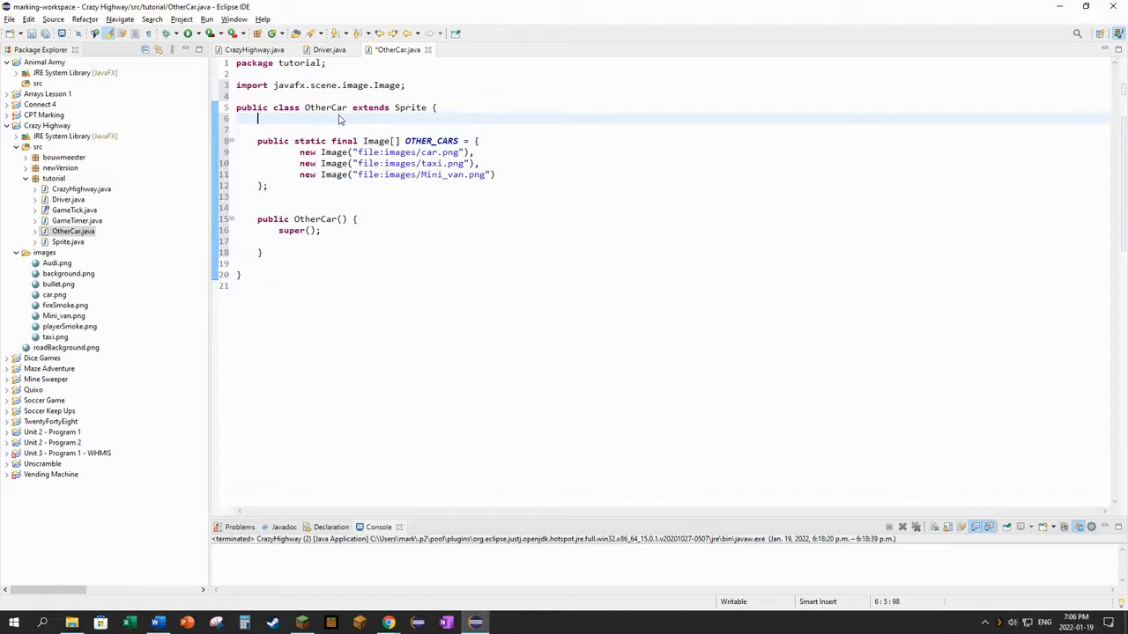
- Declare int constants SPY = 0, TAXI = 1 and MINI_VAN = 2 above OTHER_CARS
{"action": "type", "text": "public final"}
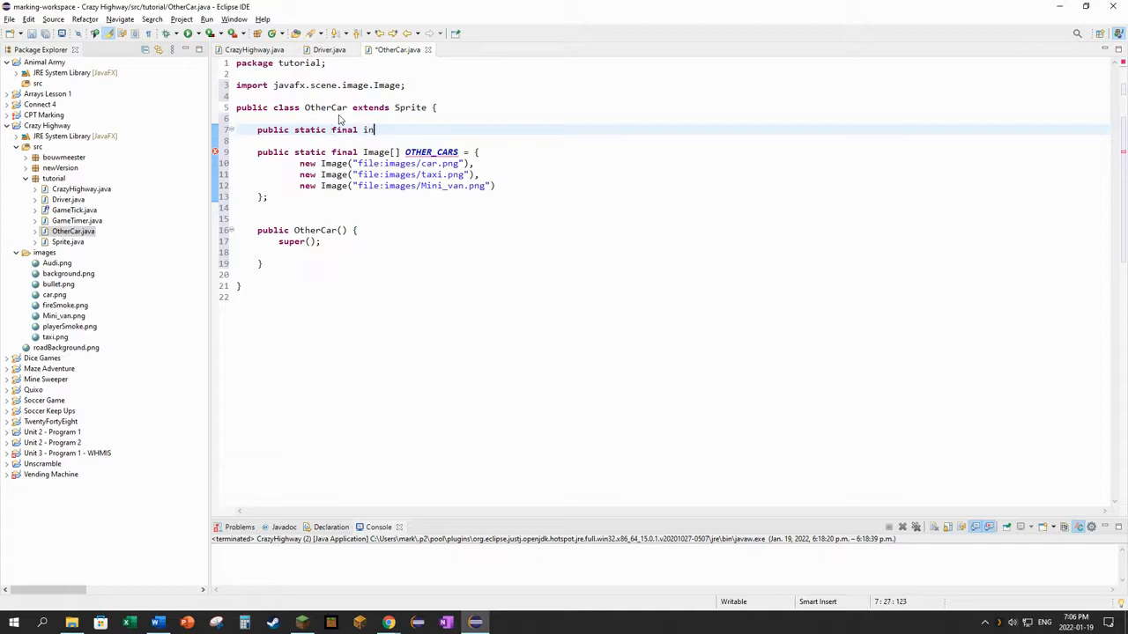
{"action": "type", "text": "t SPY = 0;"}
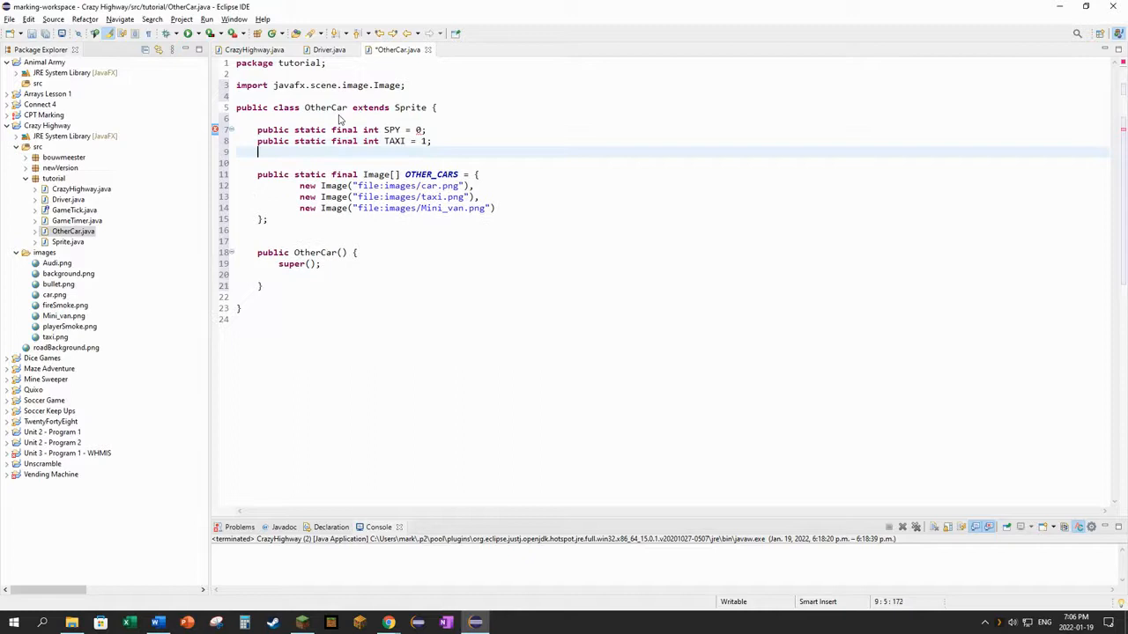
{"action": "type", "text": "public static final int MIN"}
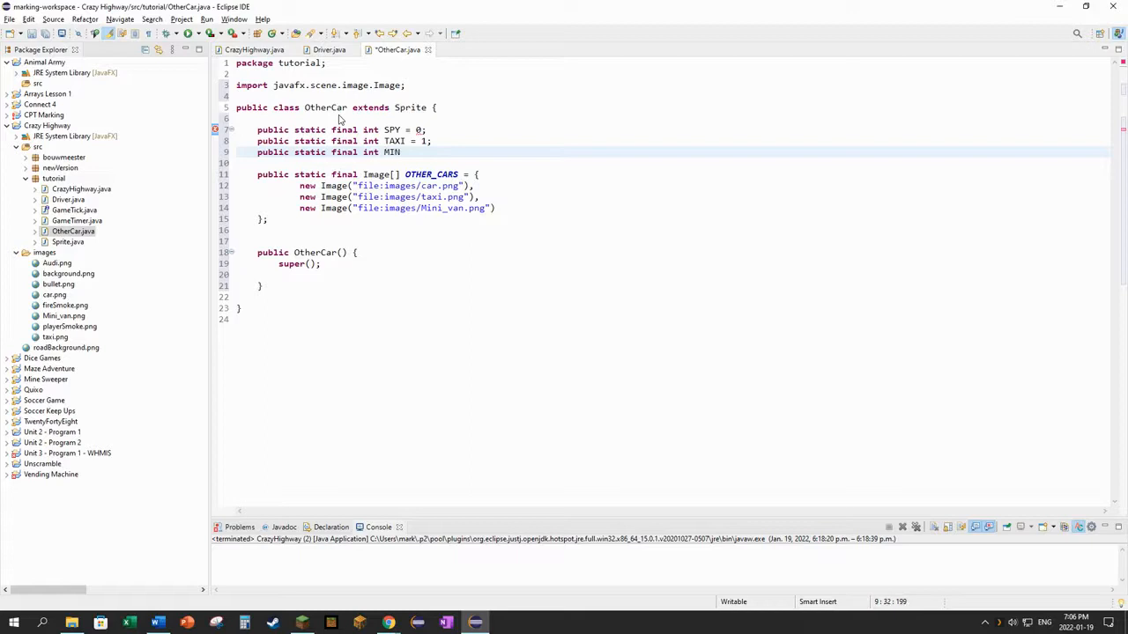
{"action": "type", "text": "I_VAN = 2;"}
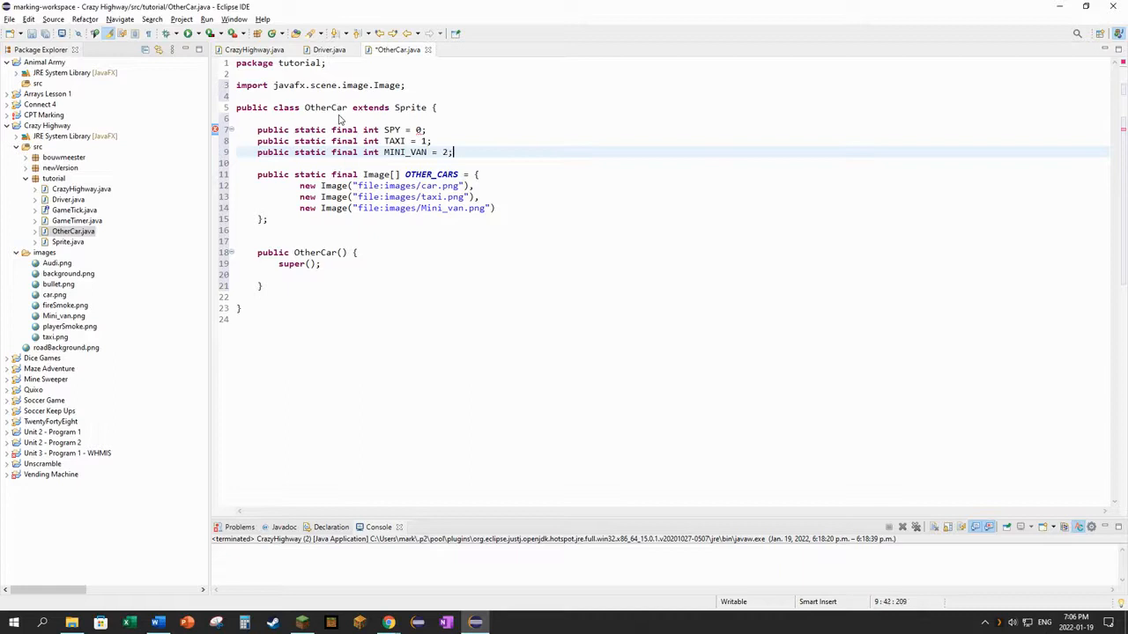
{"action": "key", "text": "Return"}
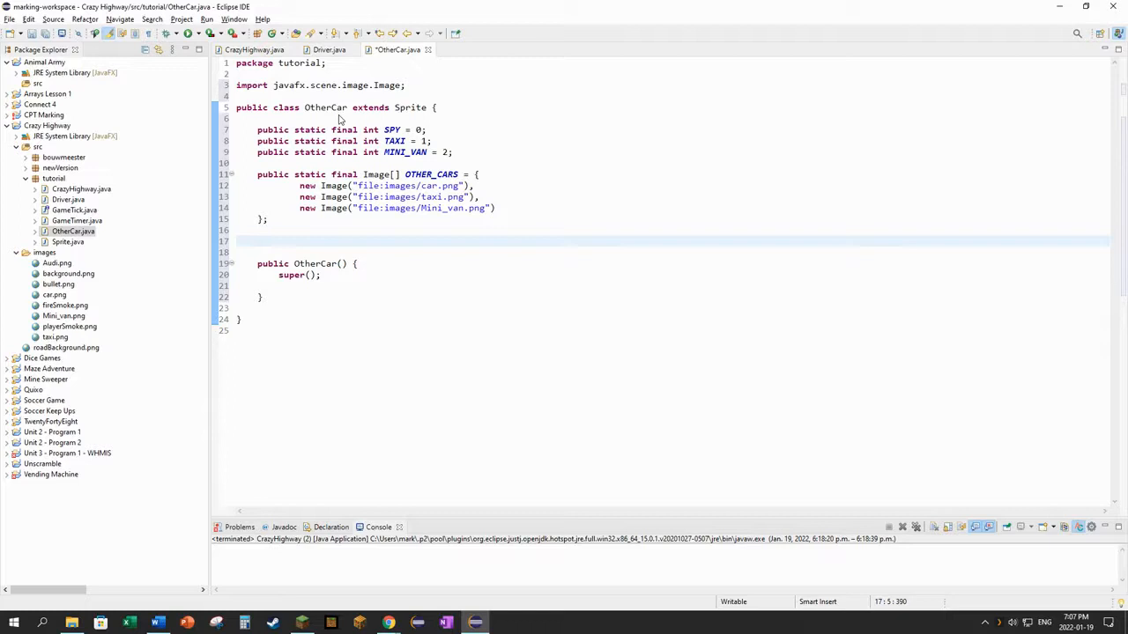
- Declare public static final Random RNG = new Random(); below the OTHER_CARS array
{"action": "left_click", "coordinate": [257, 240]}
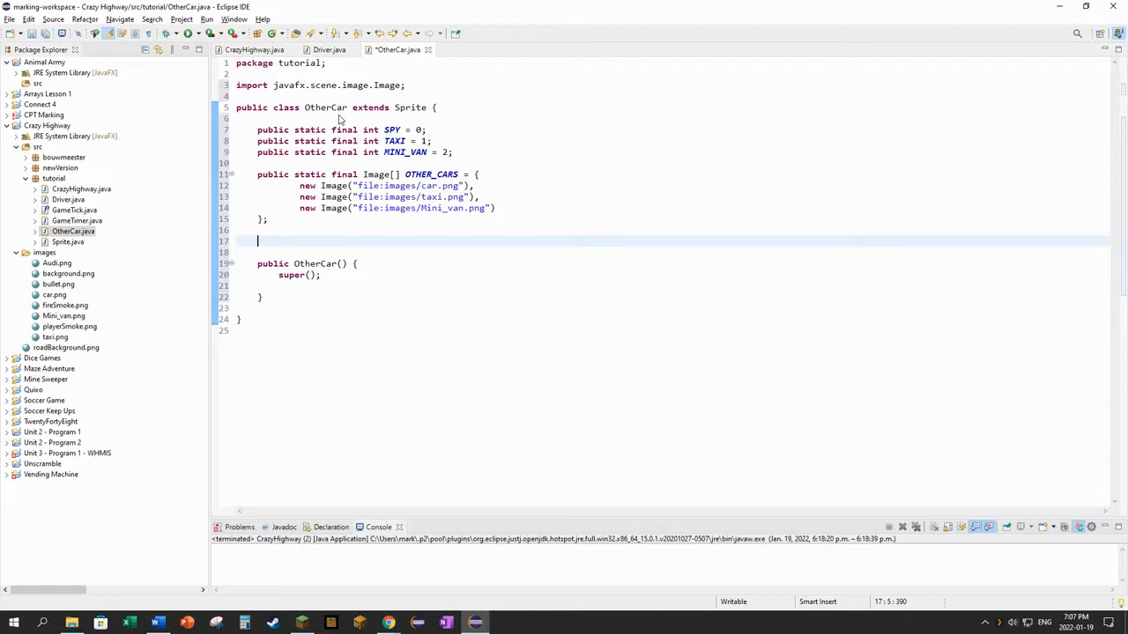
{"action": "type", "text": "public static final"}
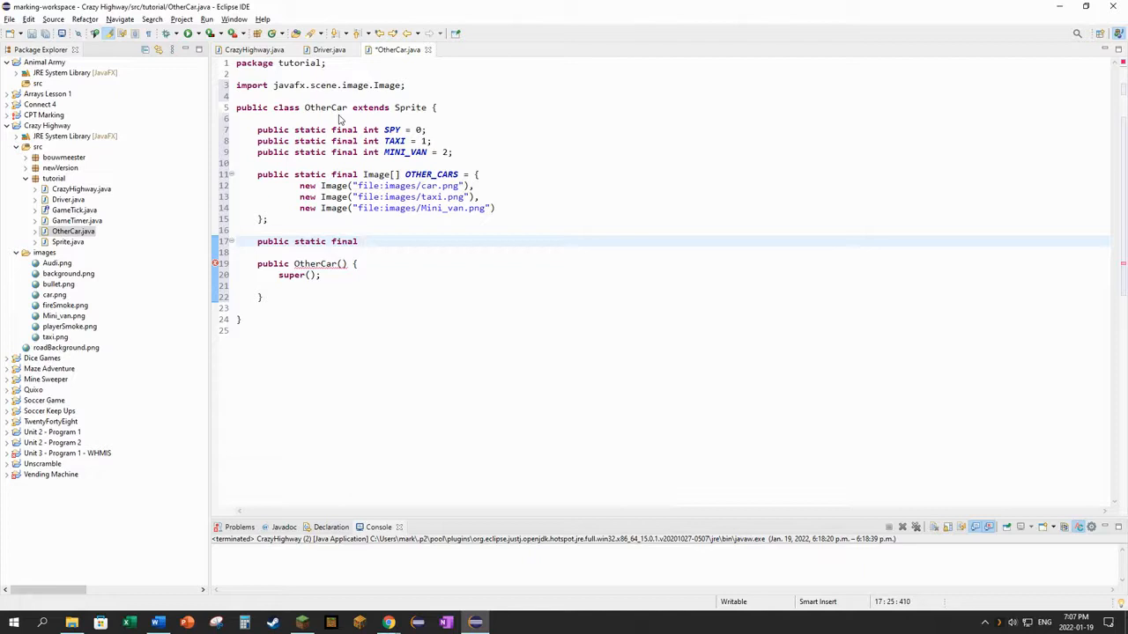
{"action": "type", "text": "Radom"}
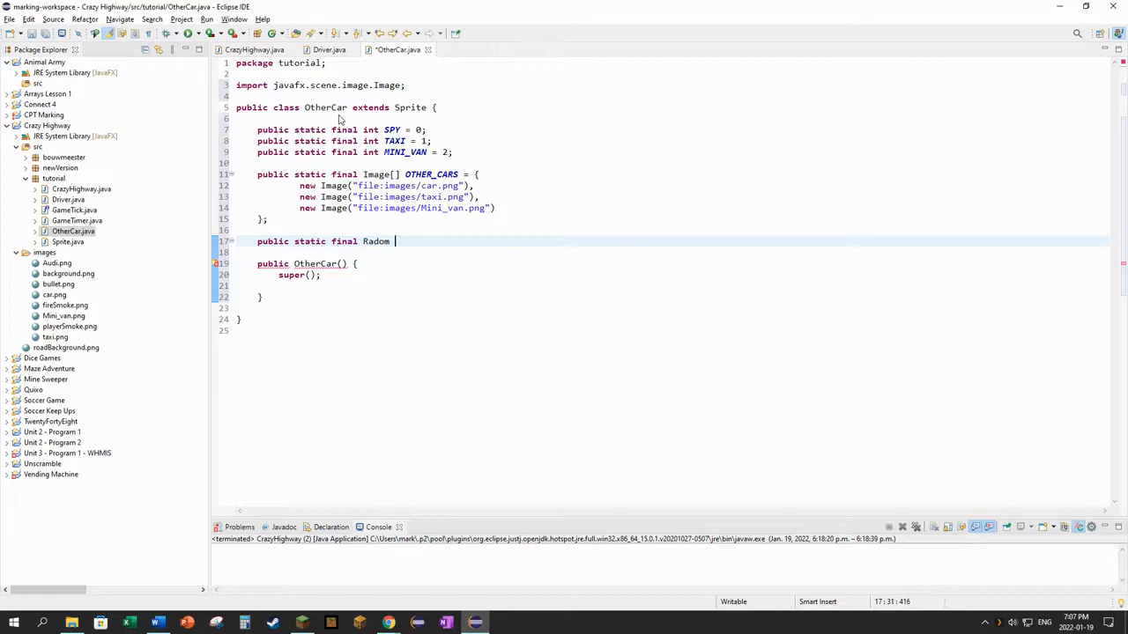
{"action": "type", "text": "RNG = new Random();"}
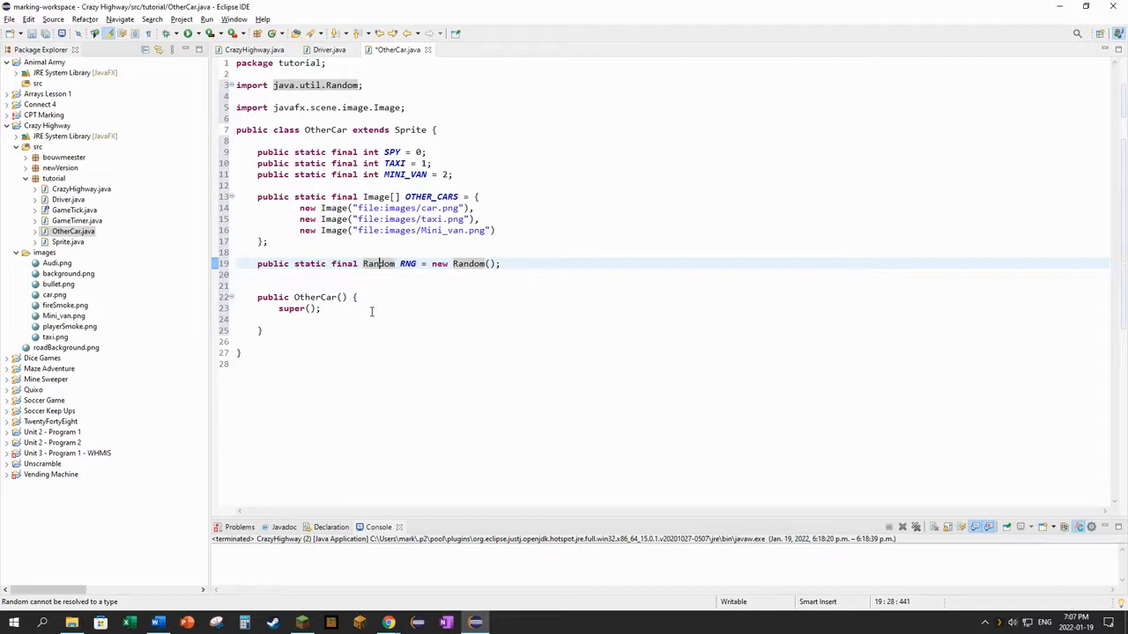
- Declare a private int field type initialized to 0 below RNG
{"action": "type", "text": "private"}
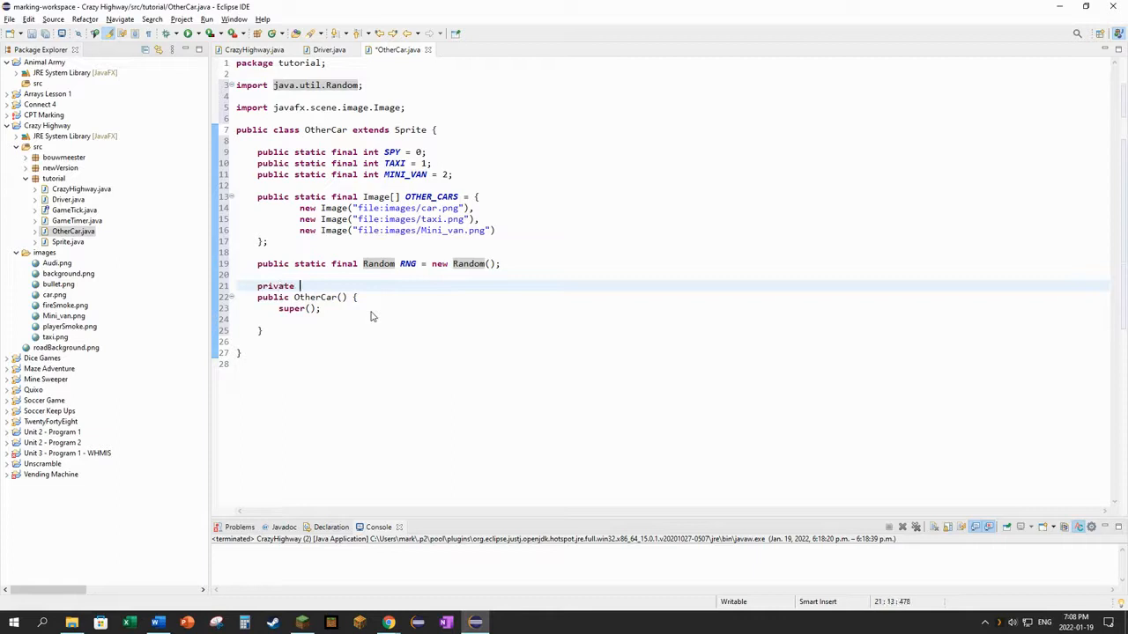
{"action": "type", "text": "int t"}
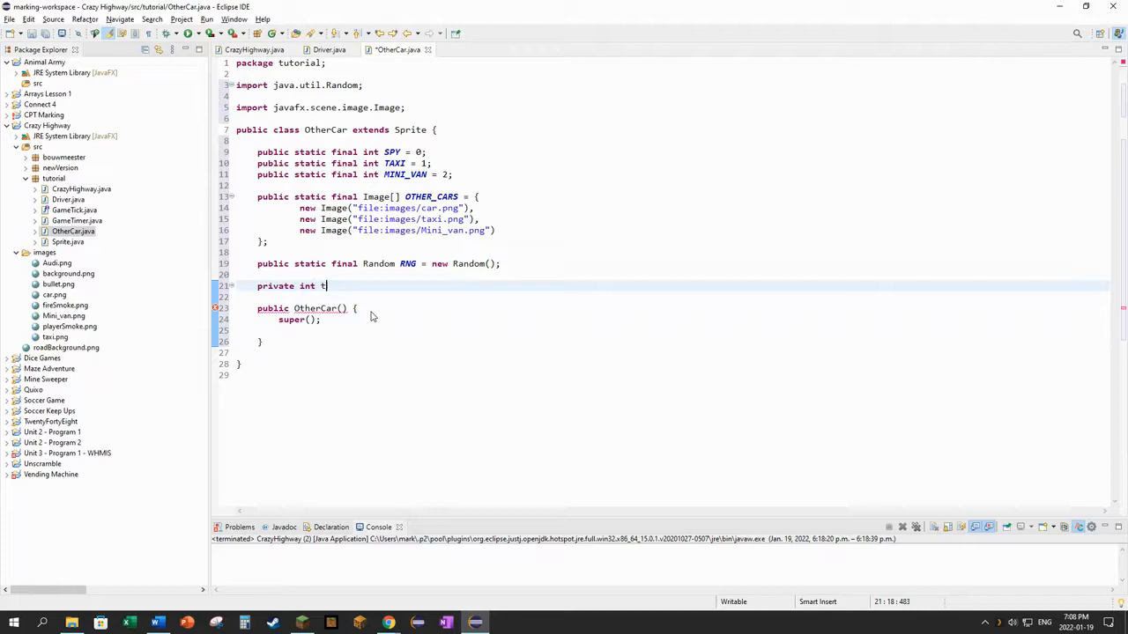
{"action": "type", "text": "ype"}
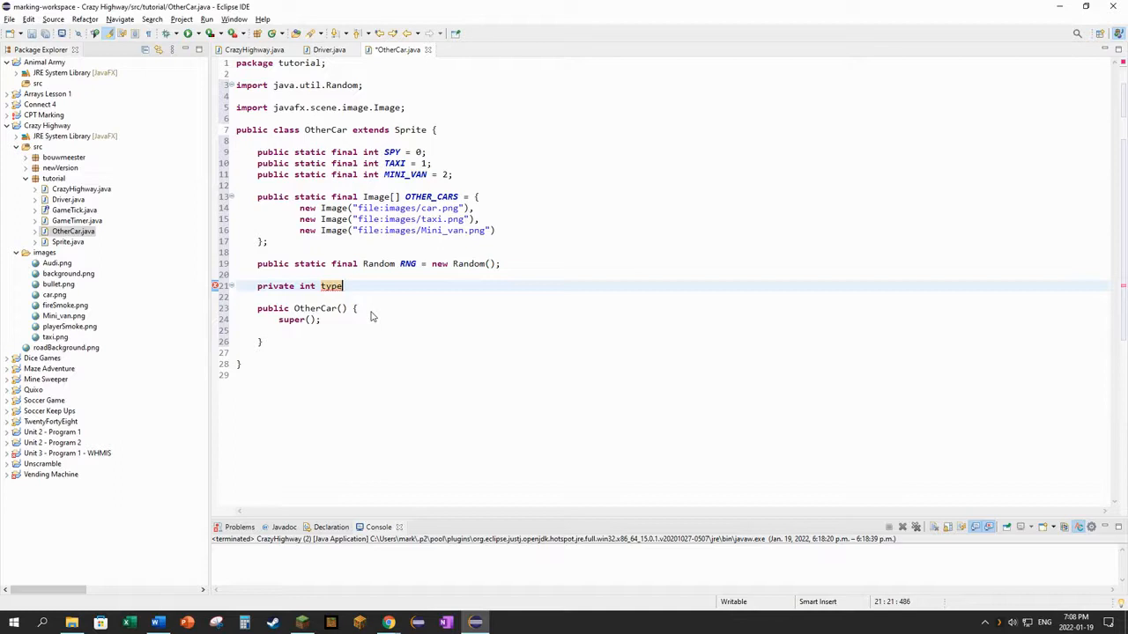
{"action": "type", "text": "= 0;"}
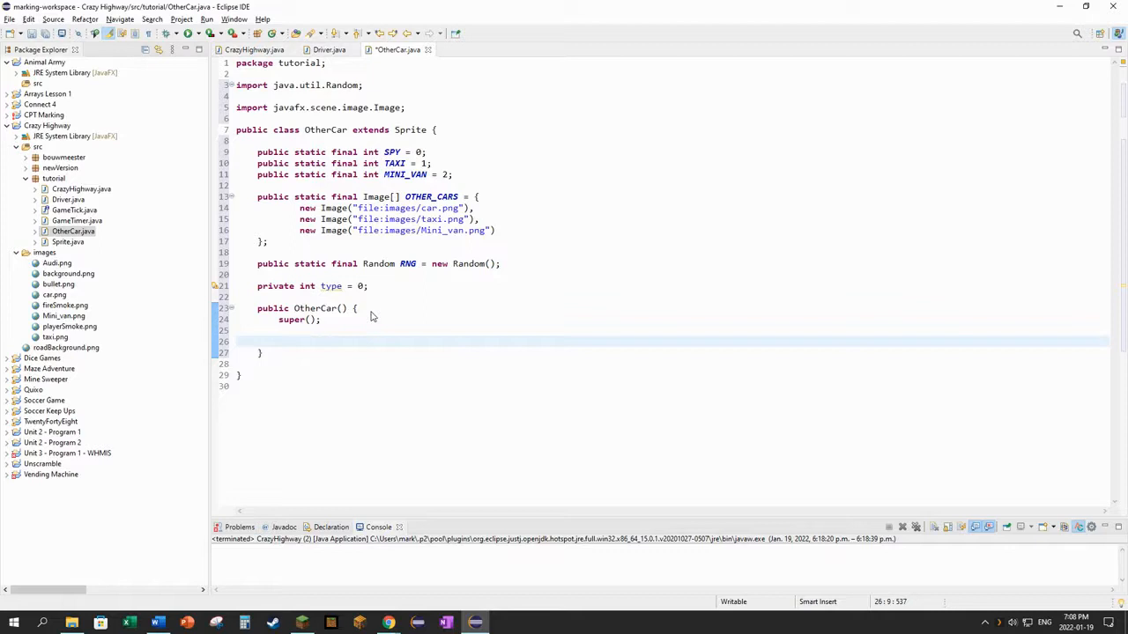
- Assign type = RNG.nextInt(3); after super() and begin the setImage call below it
{"action": "left_click", "coordinate": [278, 342]}
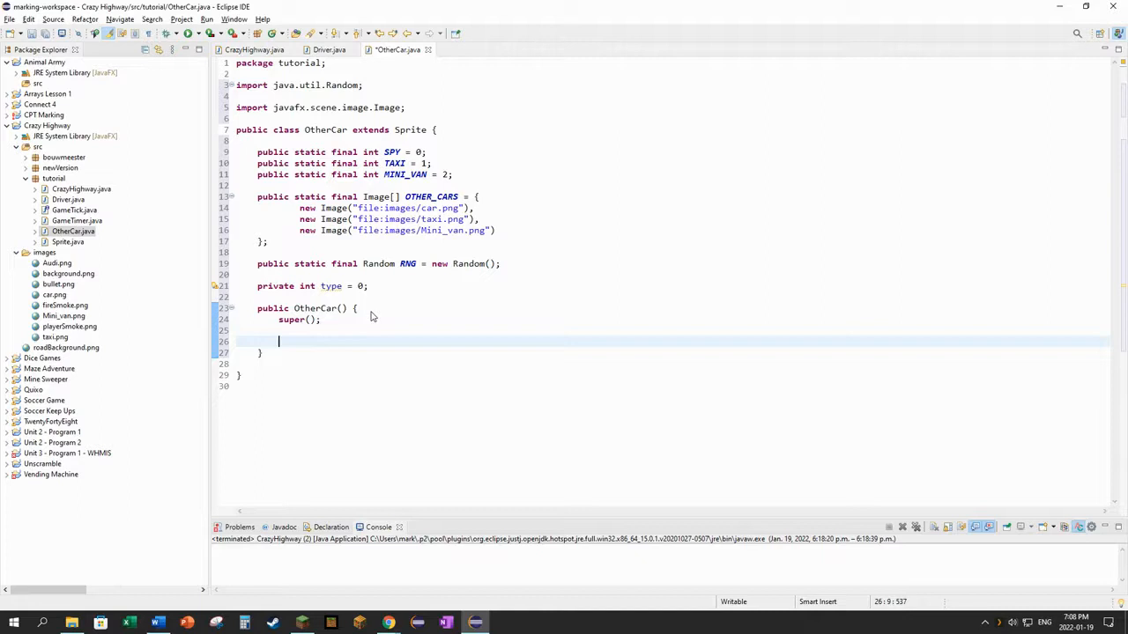
{"action": "type", "text": "type = R"}
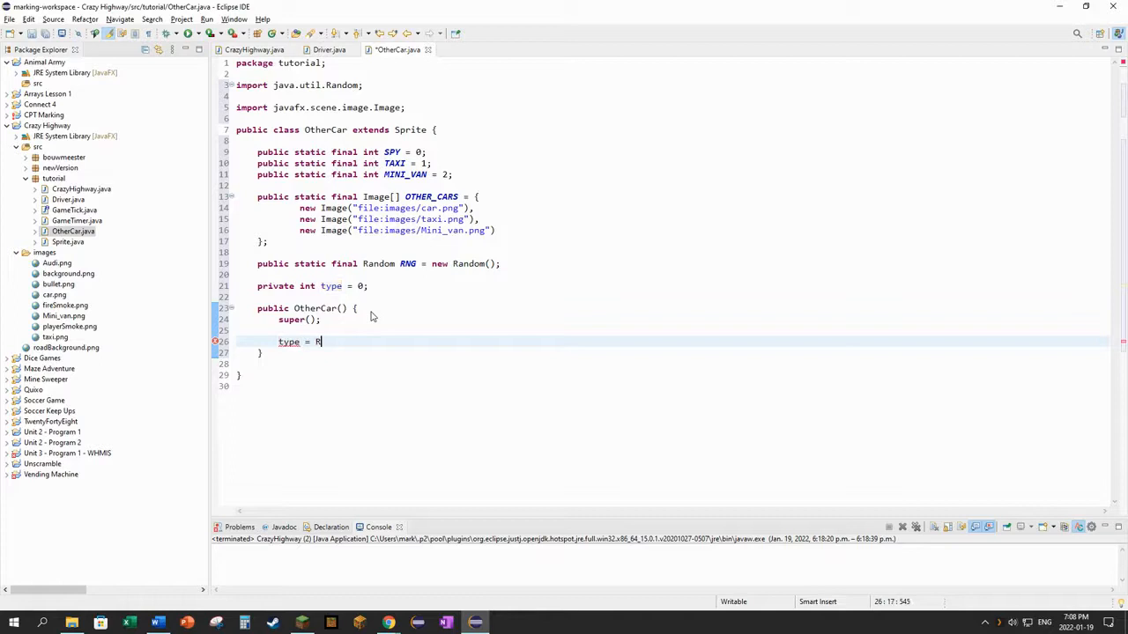
{"action": "type", "text": "NG.nextInt("}
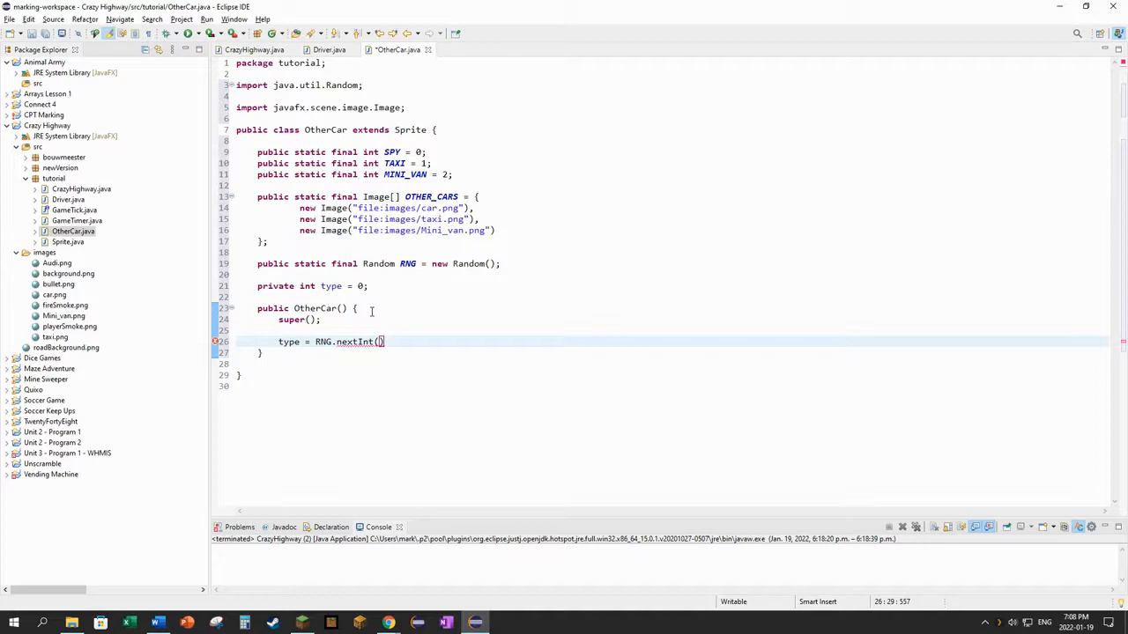
{"action": "type", "text": "3);"}
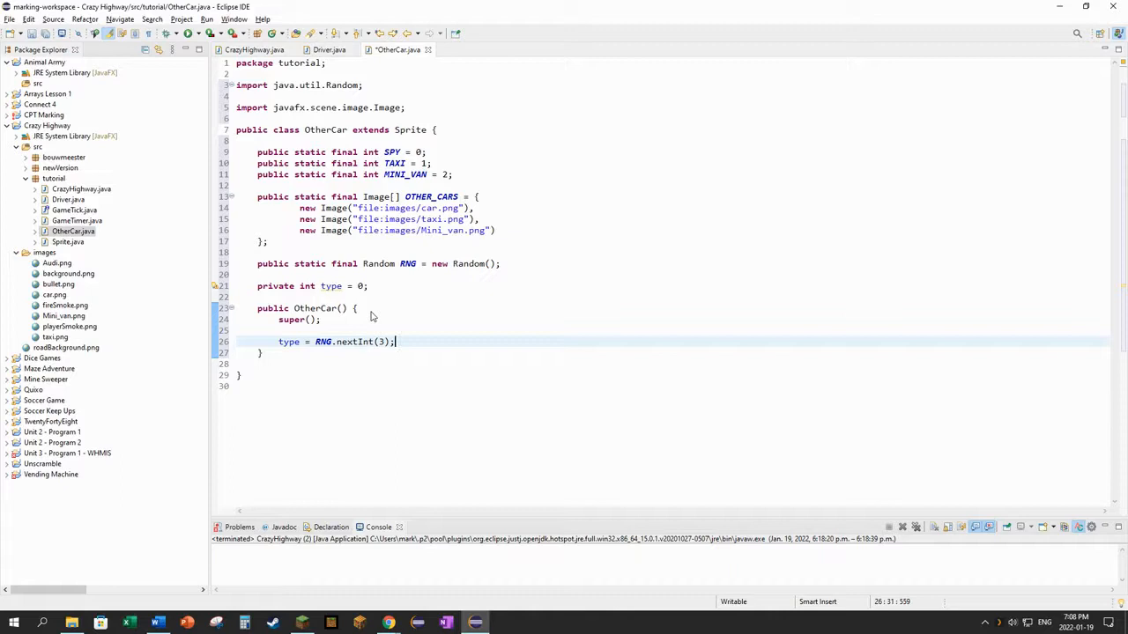
{"action": "key", "text": "Enter"}
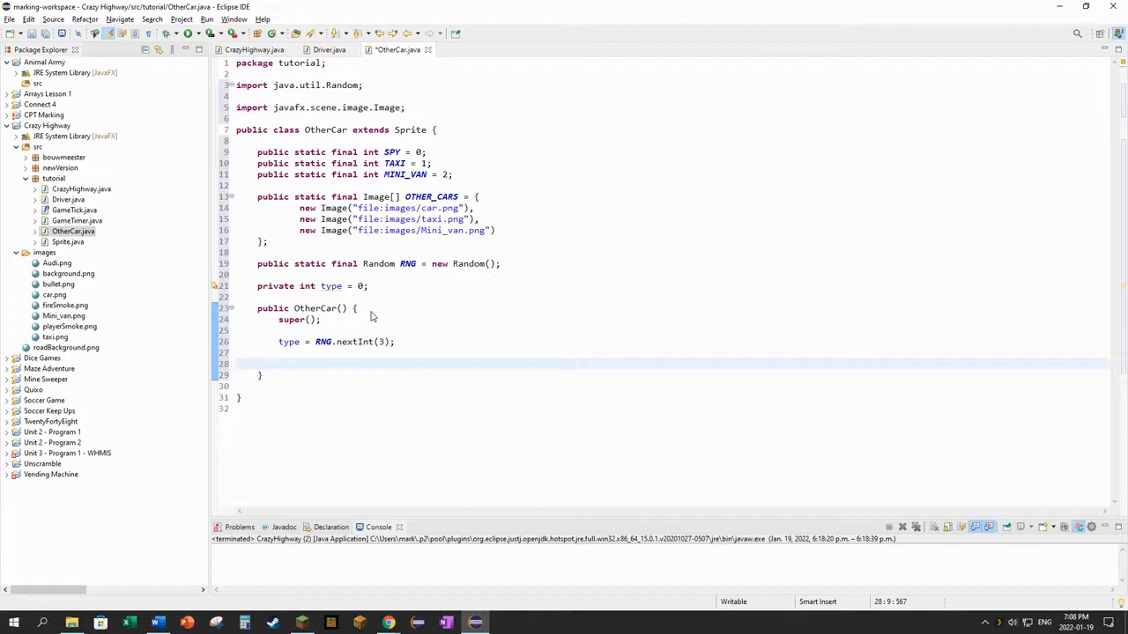
{"action": "type", "text": "setImage"}
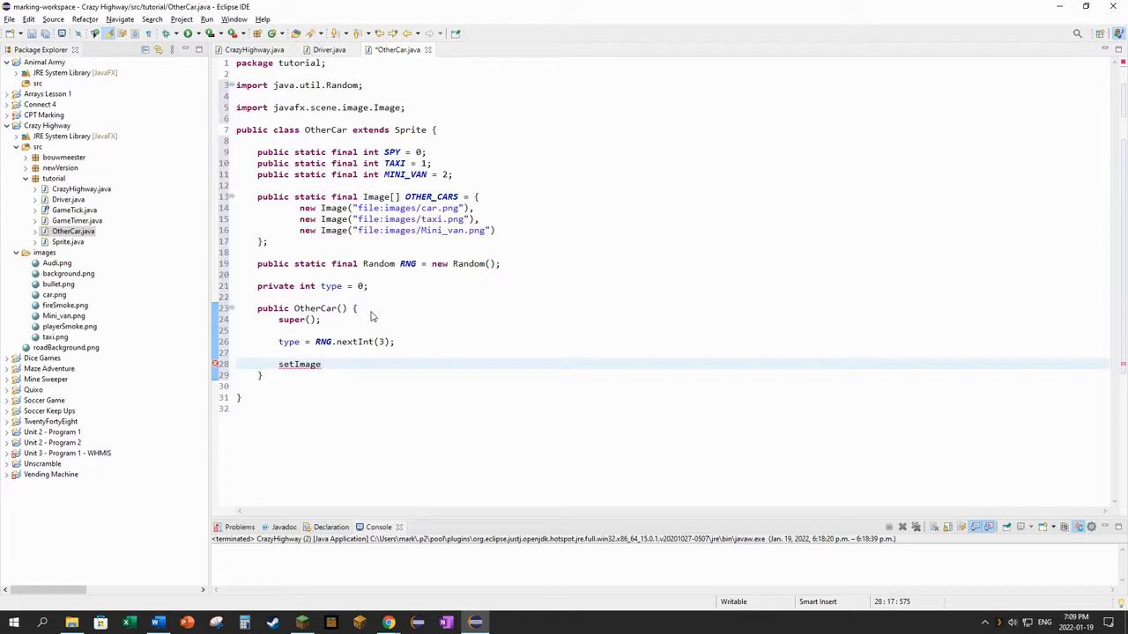
- Complete the constructor's setImage(OTHER_CARS[type]); call
{"action": "type", "text": "()"}
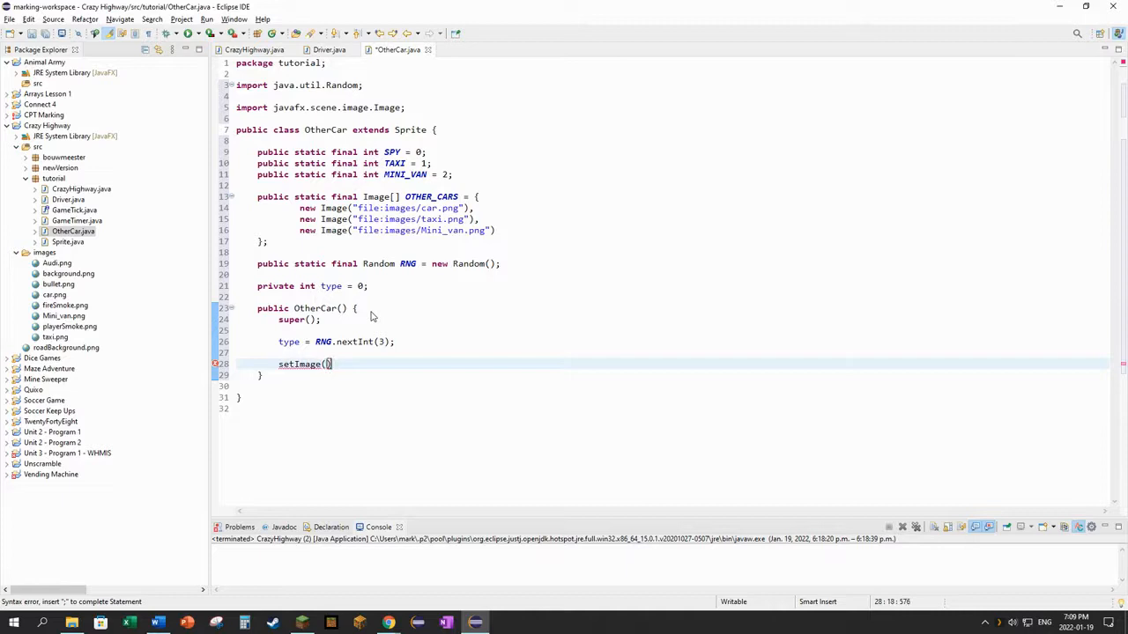
{"action": "type", "text": "OTHER_CARS"}
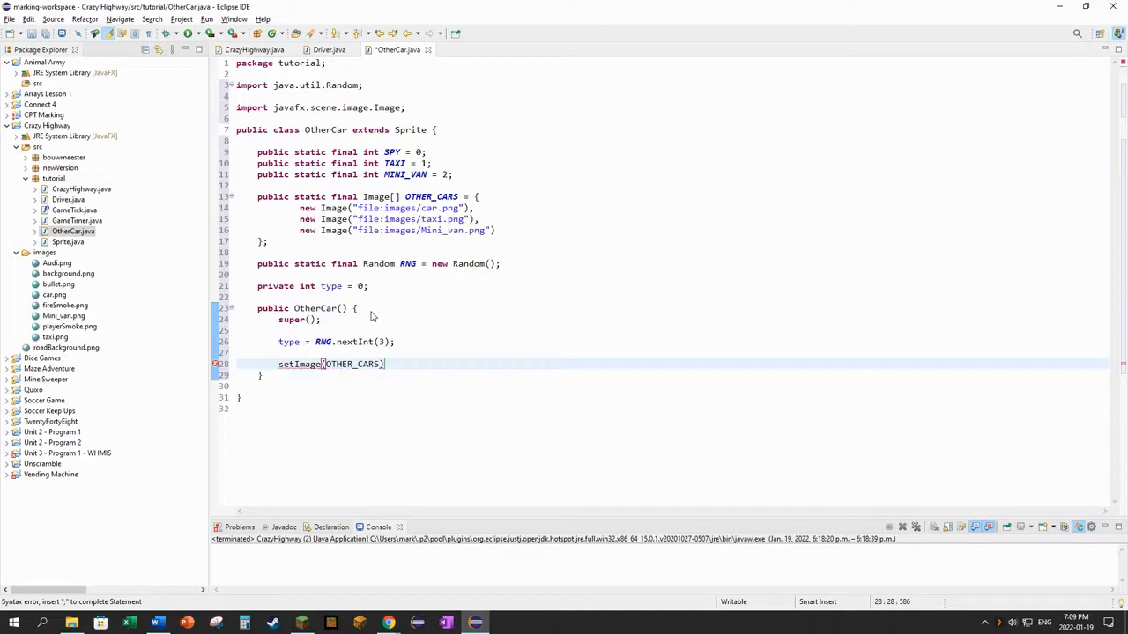
{"action": "type", "text": "[type]"}
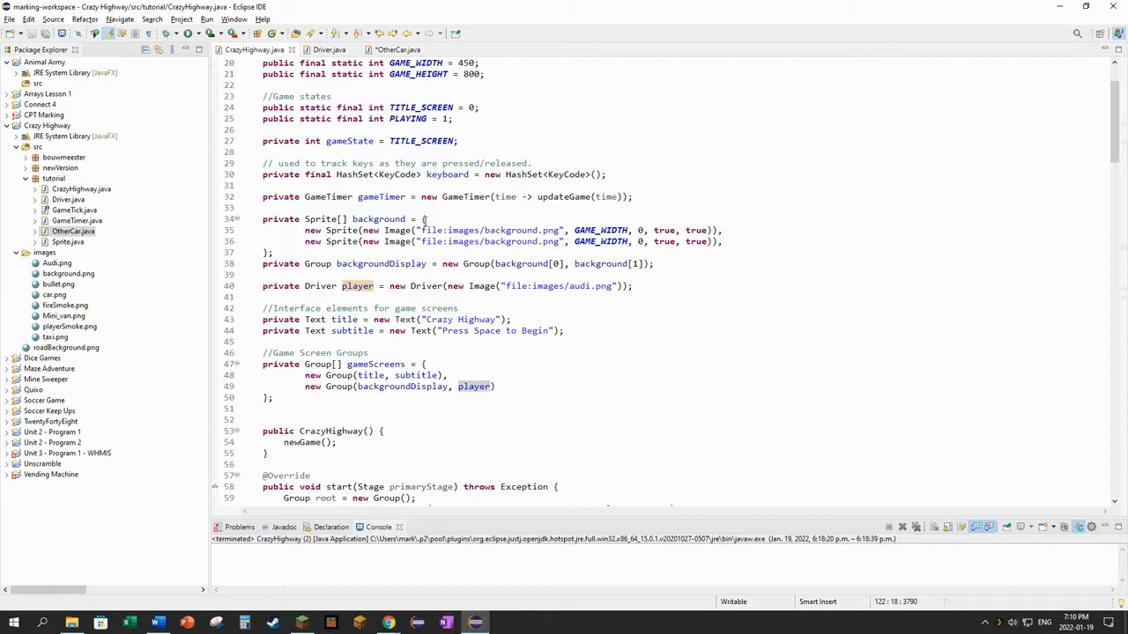
- Scroll through CrazyHighway.java's fields around the Driver player declaration
{"action": "scroll", "scroll_direction": "down", "scroll_amount": 3}
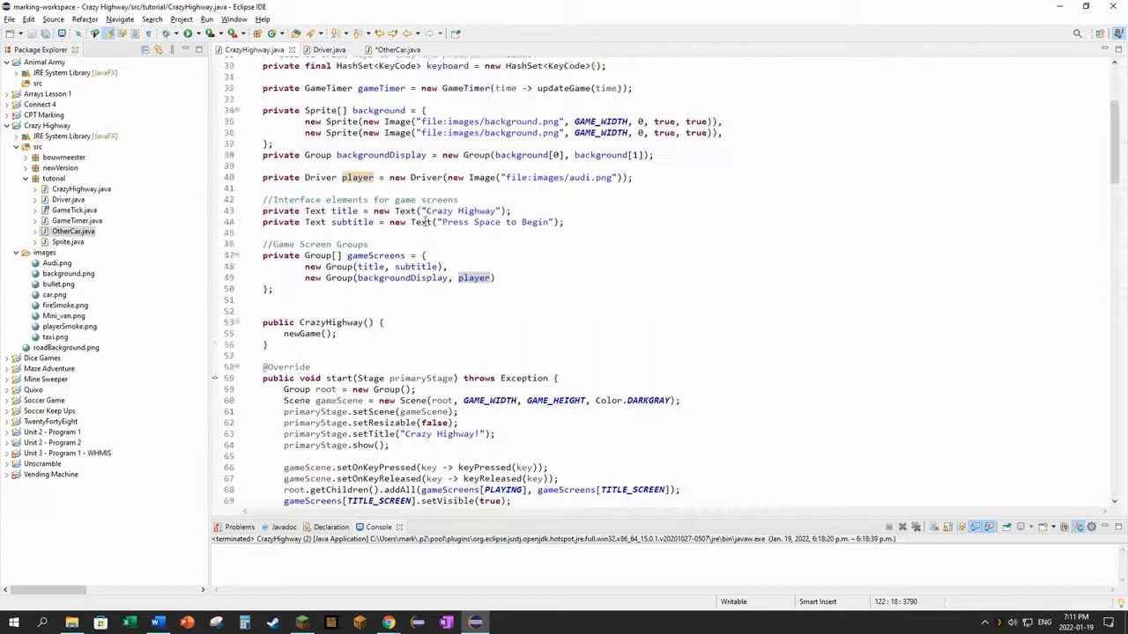
{"action": "scroll", "scroll_direction": "up", "scroll_amount": 3}
{"action": "type", "text": "private Group"}
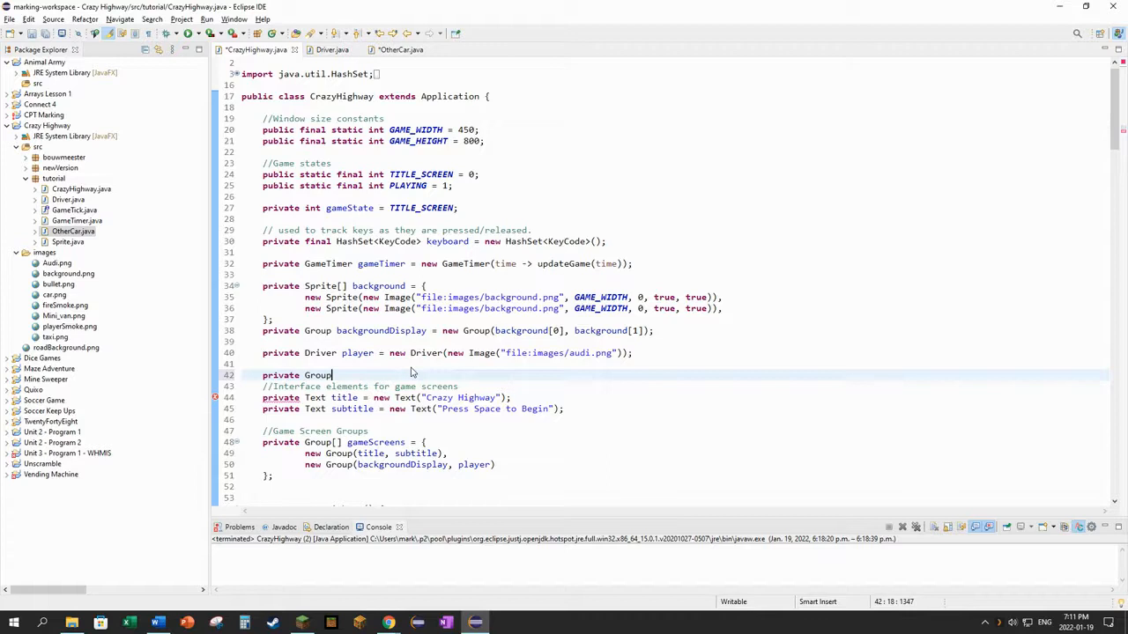
- Declare 'private Group otherCars = new Group();' and add otherCars to the playing screen group
{"action": "type", "text": "otherCars"}
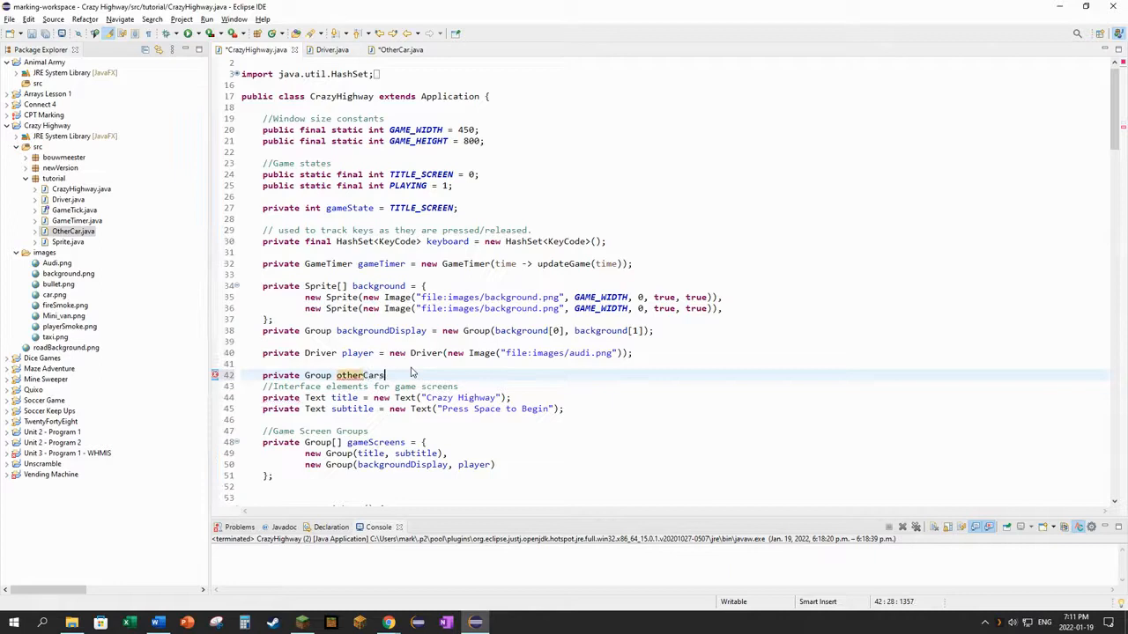
{"action": "type", "text": "= new Group();"}
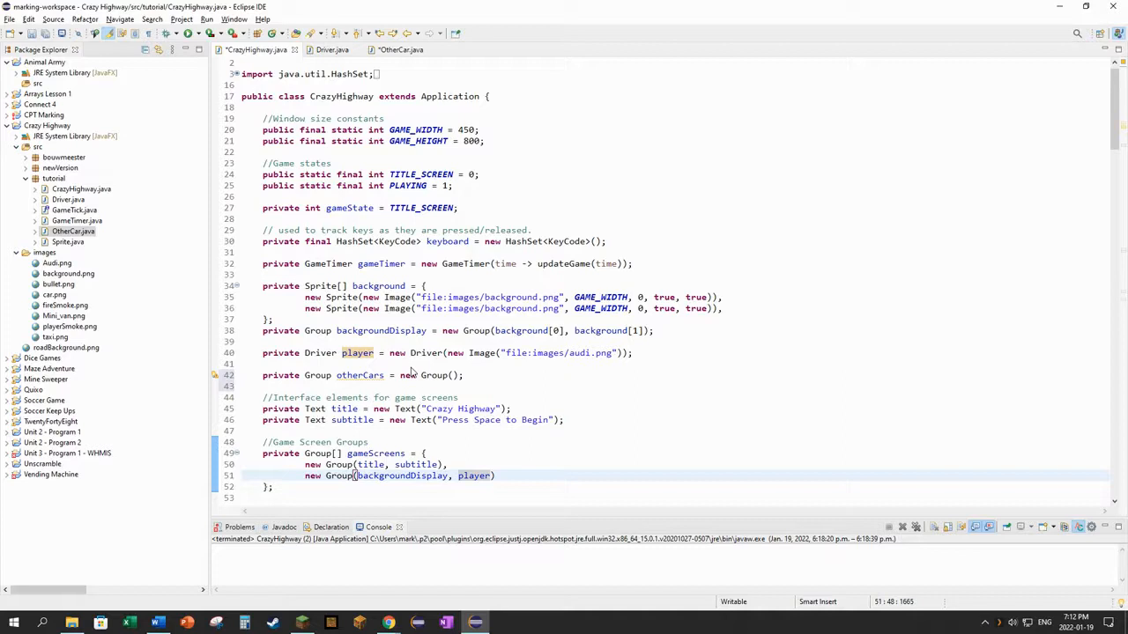
{"action": "type", "text": ", otherCars"}
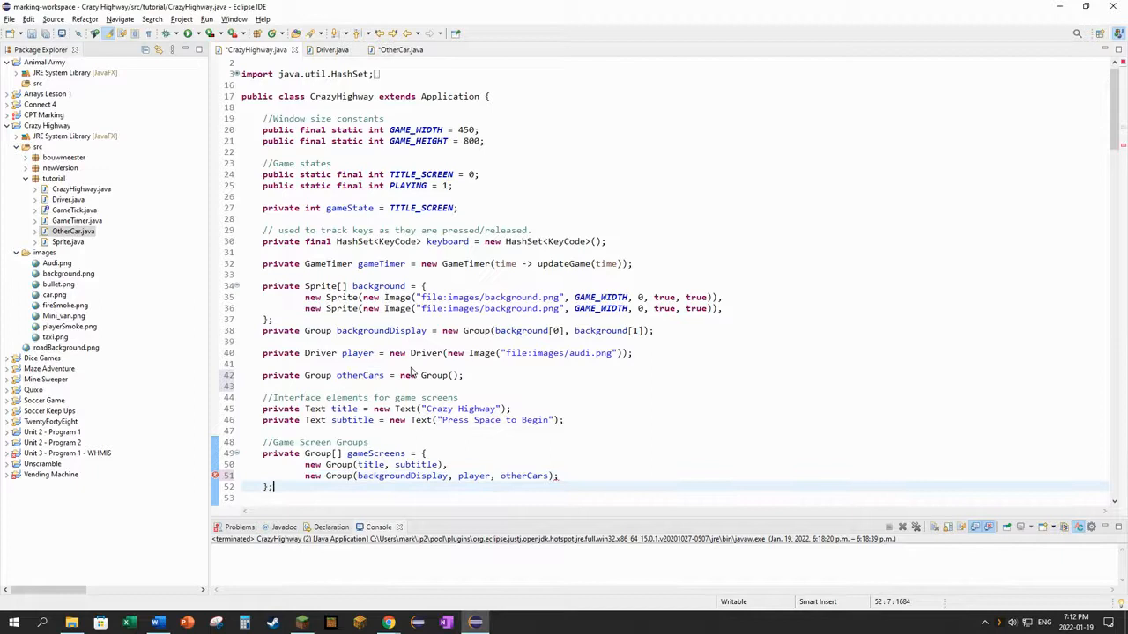
{"action": "scroll", "scroll_direction": "down", "scroll_amount": 3}
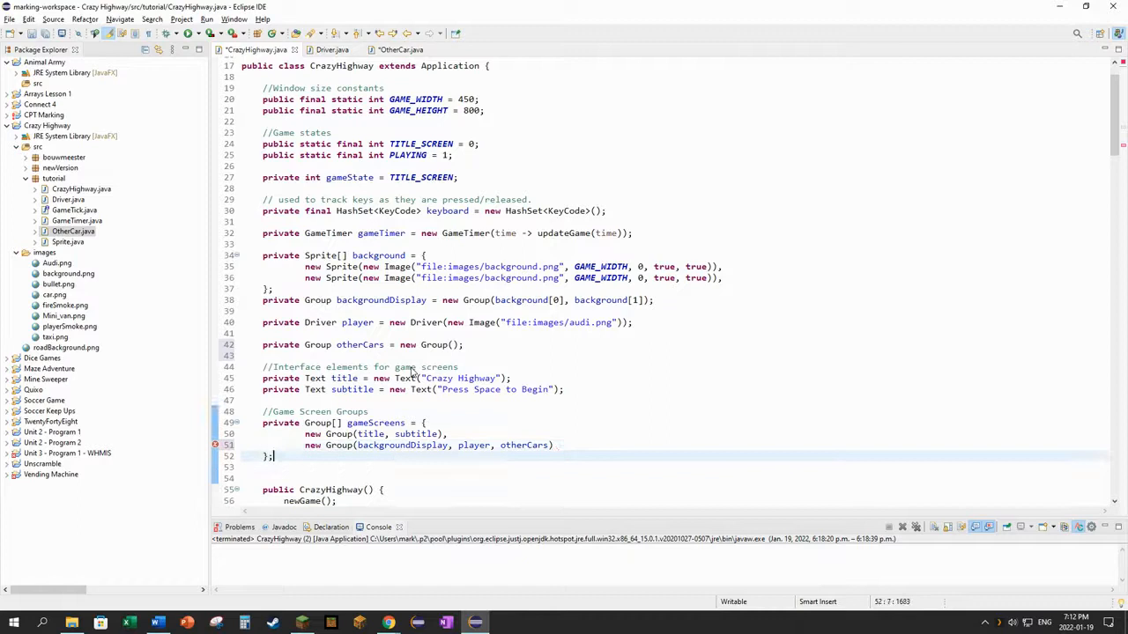
{"action": "scroll", "scroll_direction": "down", "scroll_amount": 3}
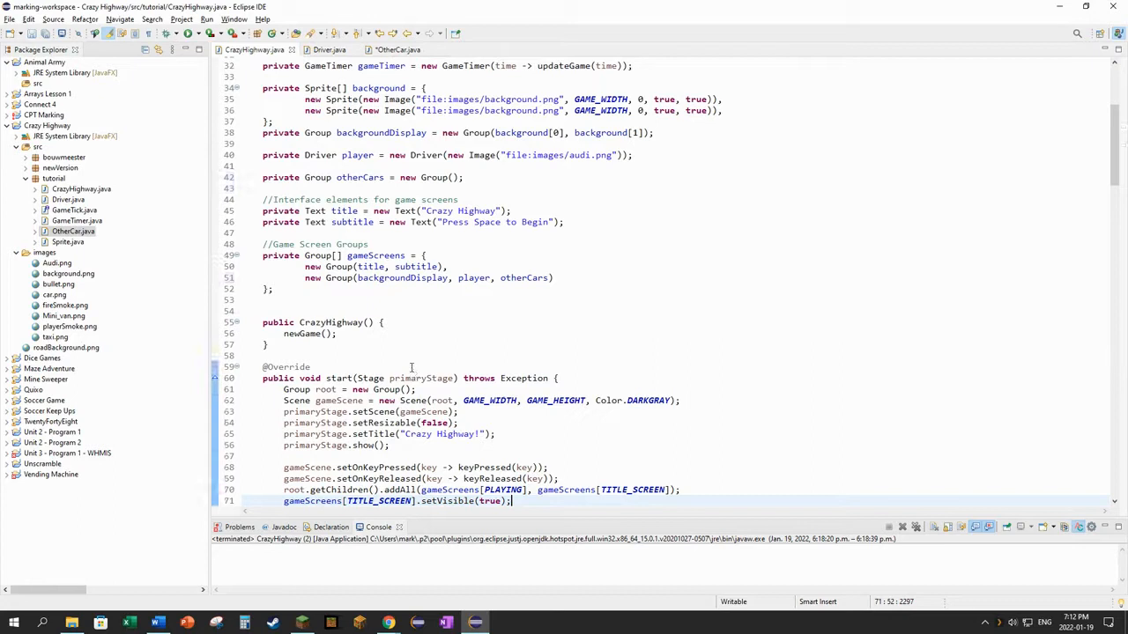
{"action": "scroll", "scroll_direction": "down", "scroll_amount": 3}
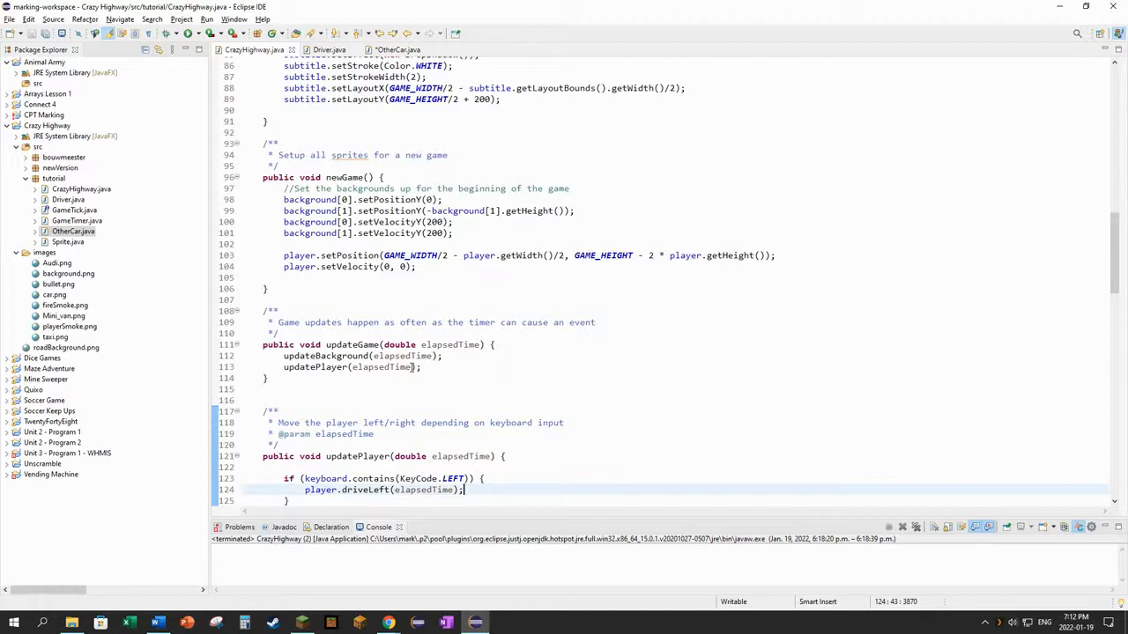
- Call updateOtherCars() from updateGame and declare an empty 'public void updateOtherCars() { }'
{"action": "type", "text": "updateOtherCa"}
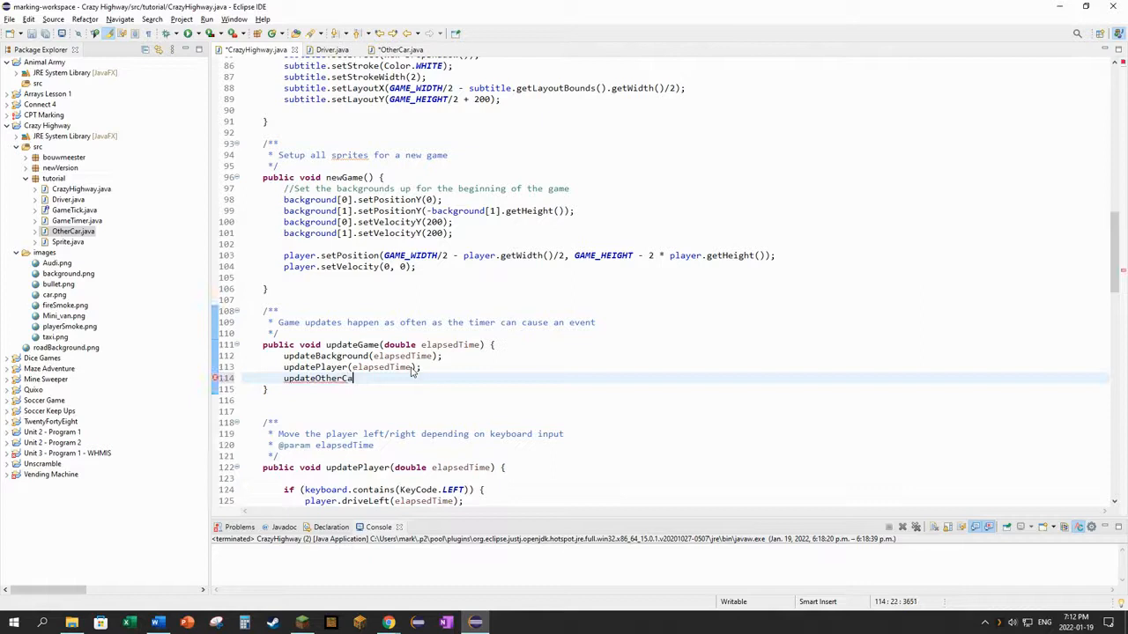
{"action": "type", "text": "rs();"}
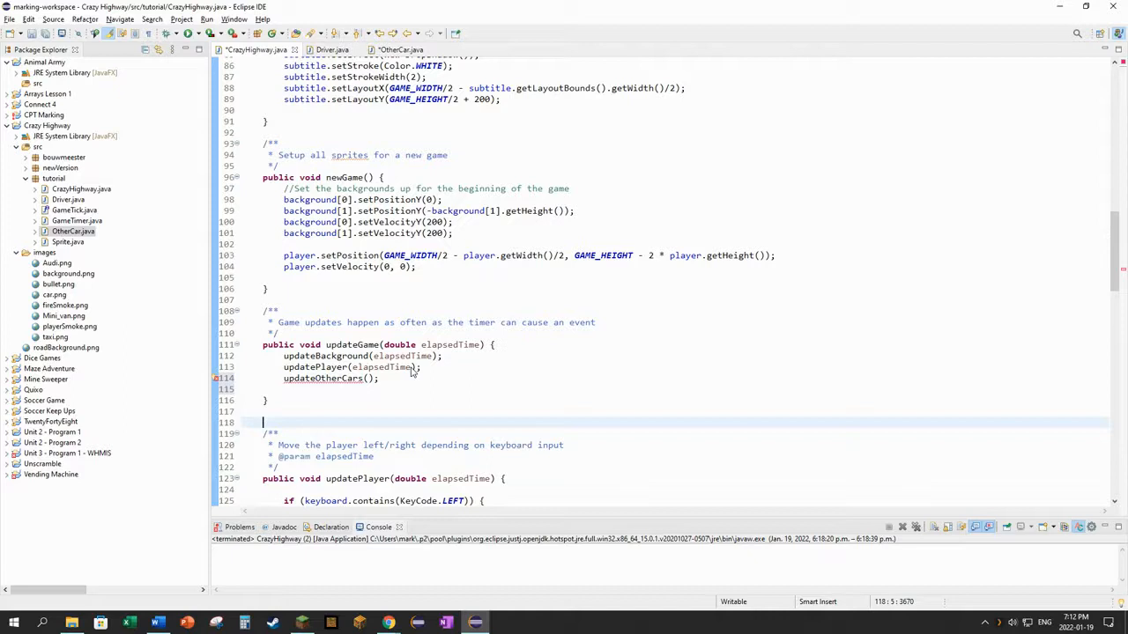
{"action": "type", "text": "public void updateOtherCars"}
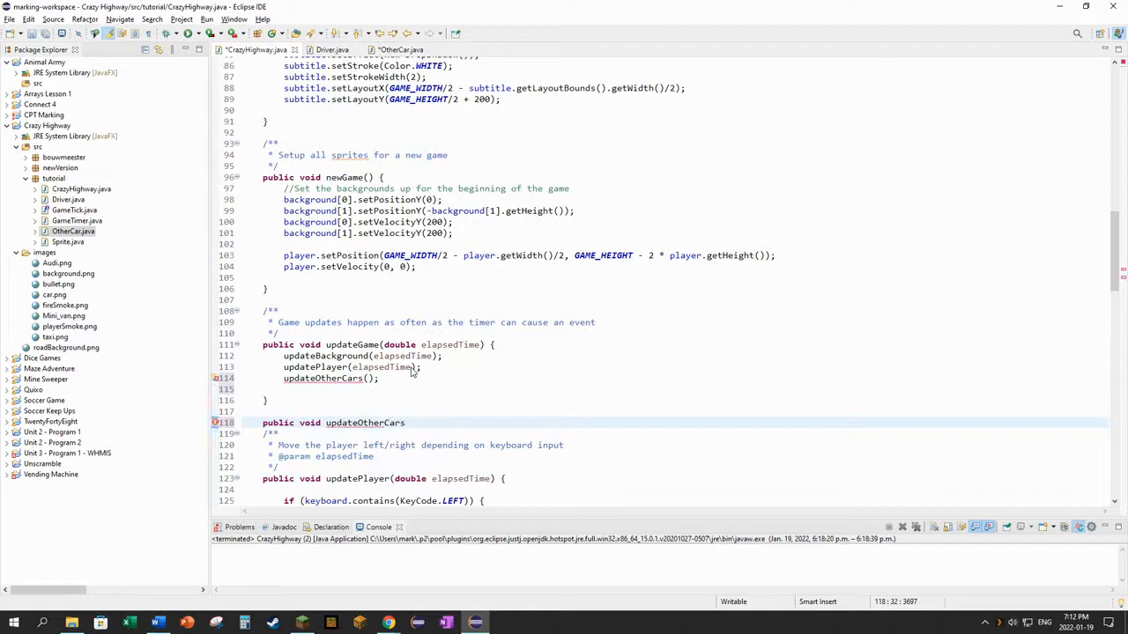
{"action": "type", "text": "{"}
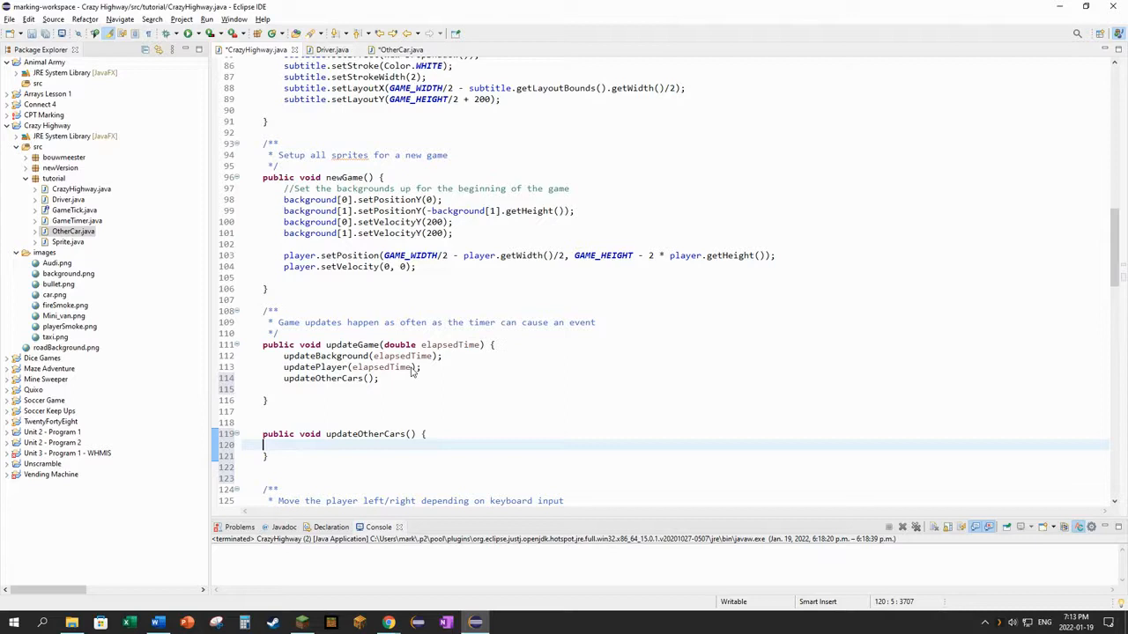
- Write 'OtherCar newCar = new OtherCar();' and begin the next newCar statement
{"action": "type", "text": "OtherCar newCar = new"}
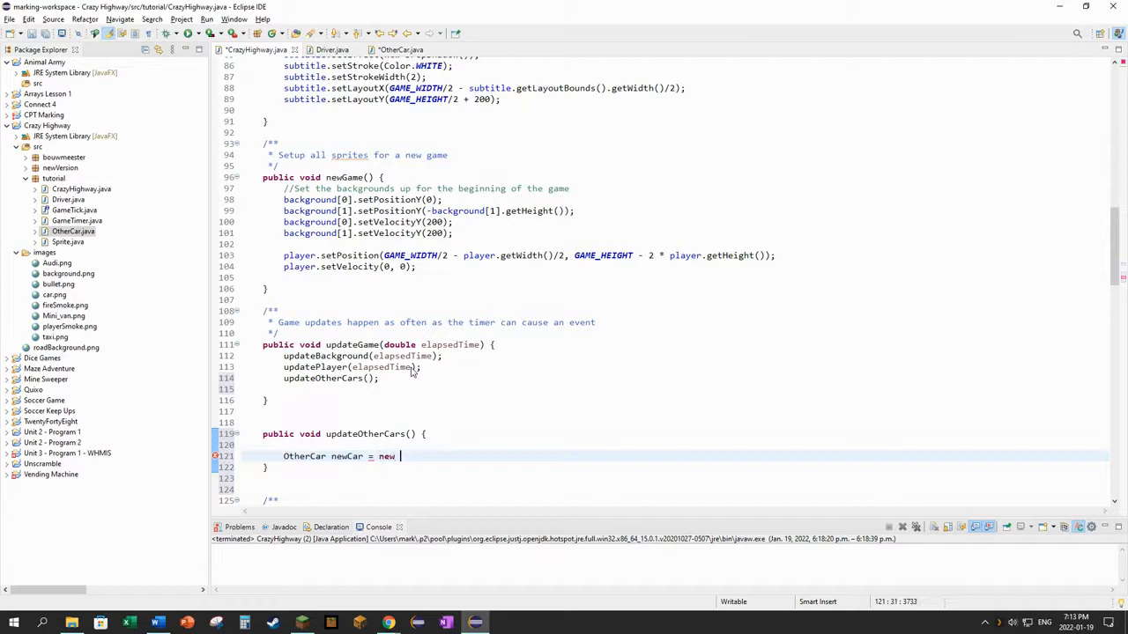
{"action": "type", "text": "OtherCar();"}
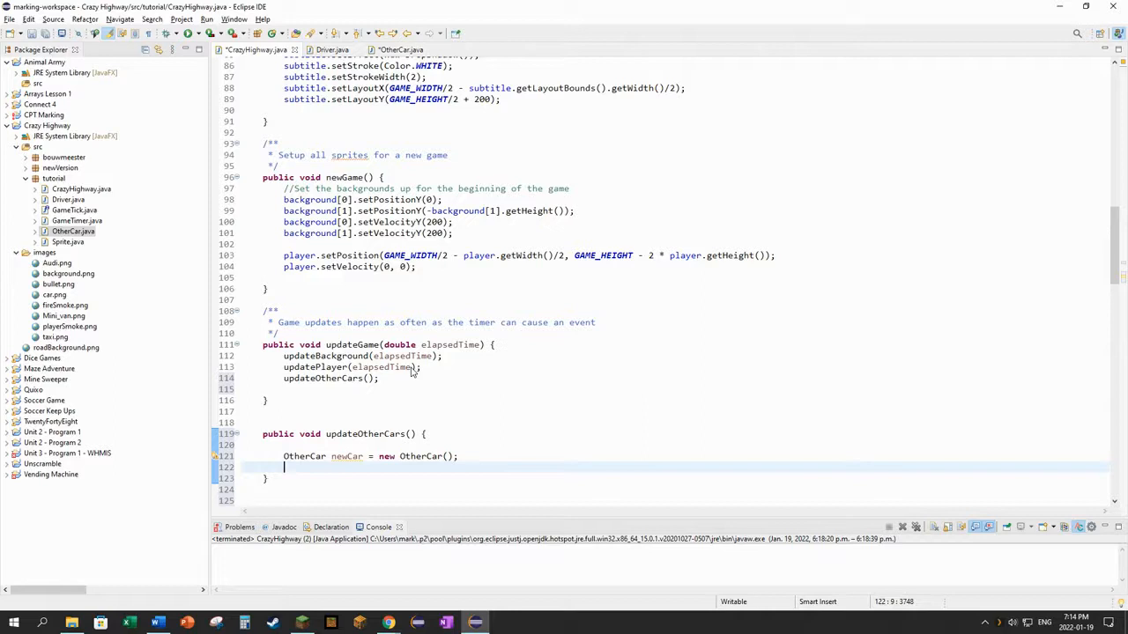
{"action": "type", "text": "newCar"}
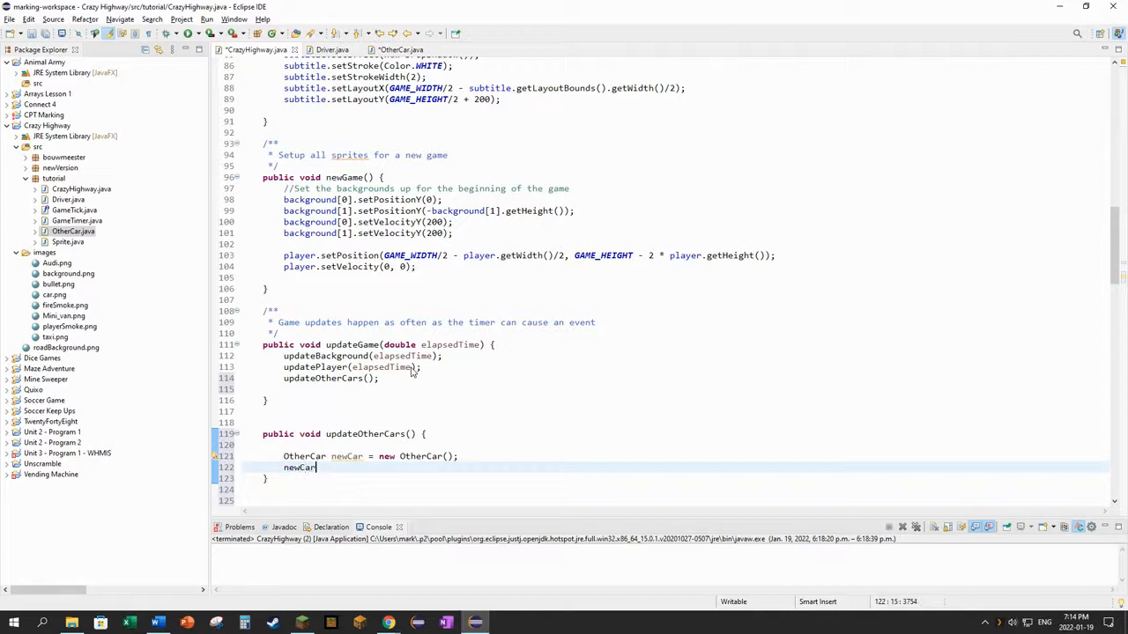
- Call newCar.setPosition((335 - newCar.getWidth()) * Math.random() + 80, -newCar.getHeight())
{"action": "type", "text": ".setP"}
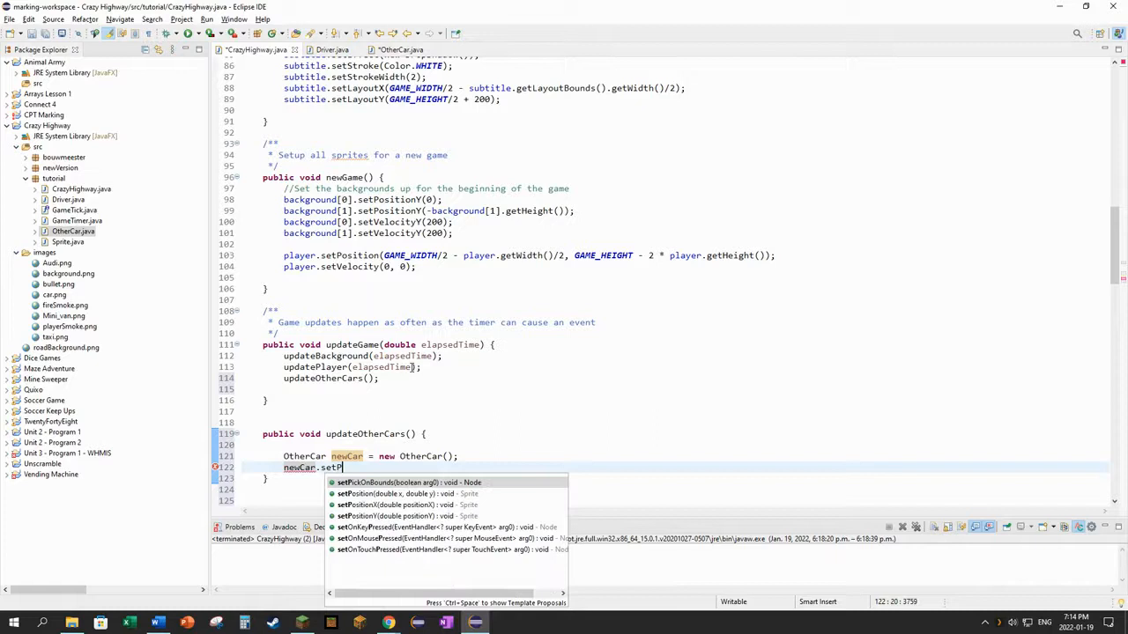
{"action": "left_click", "coordinate": [380, 493]}
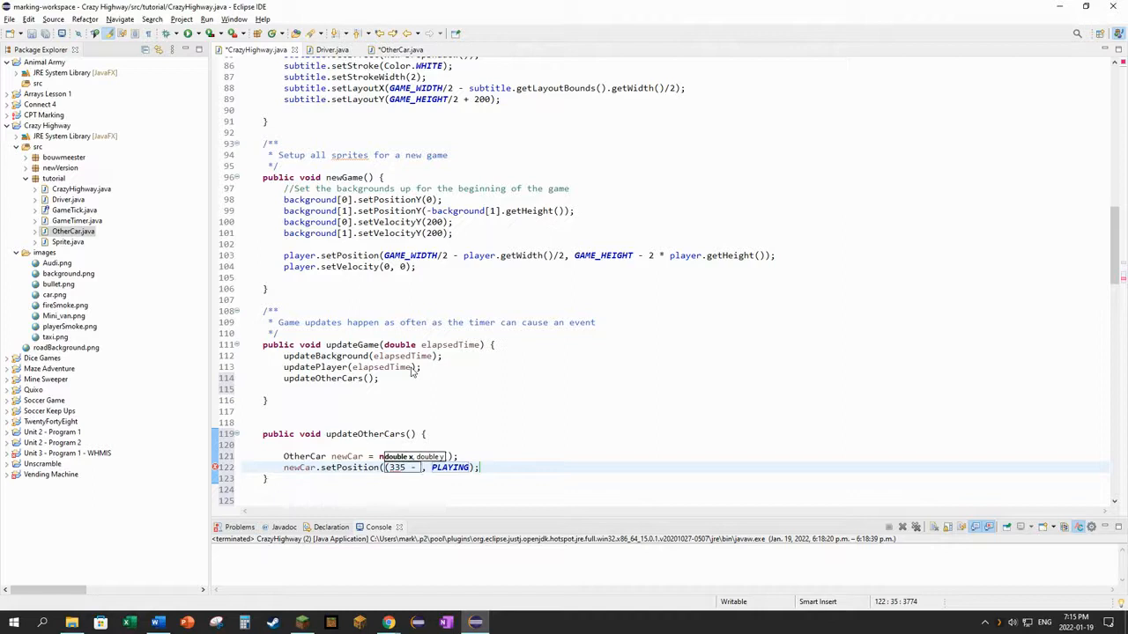
{"action": "type", "text": "newCar.getWidth())"}
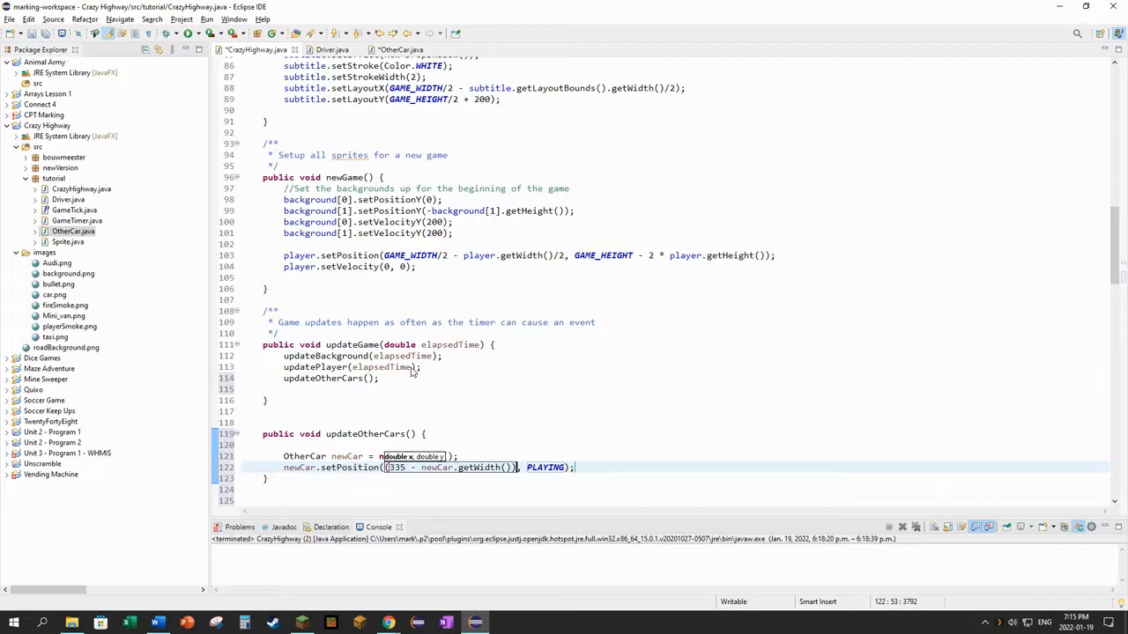
{"action": "type", "text": "* Math.random()"}
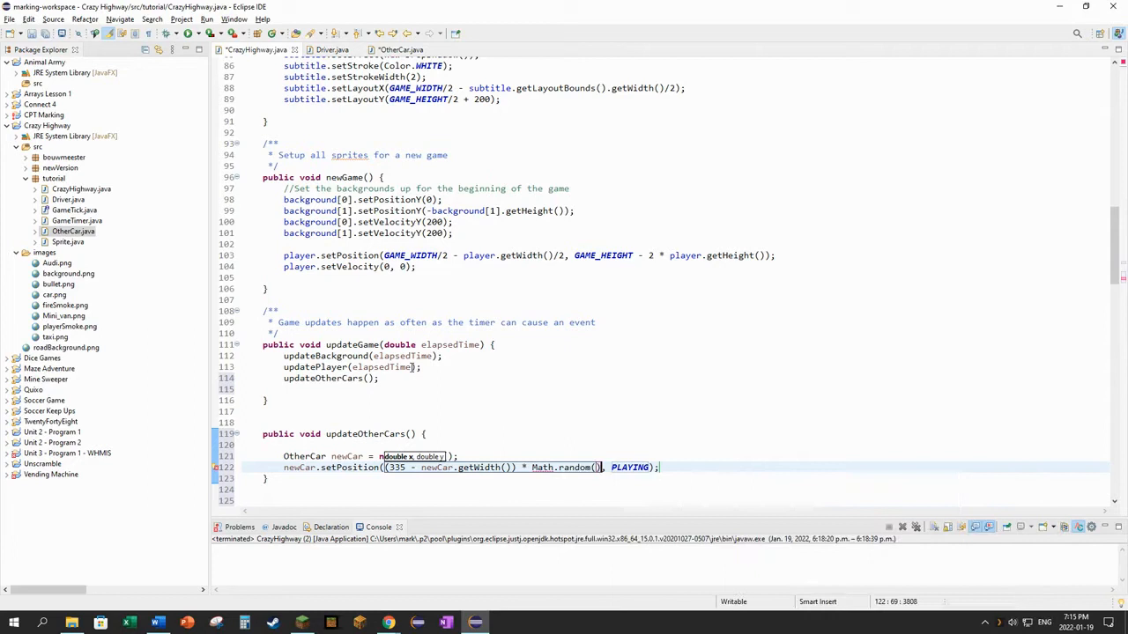
{"action": "type", "text": "+ 80"}
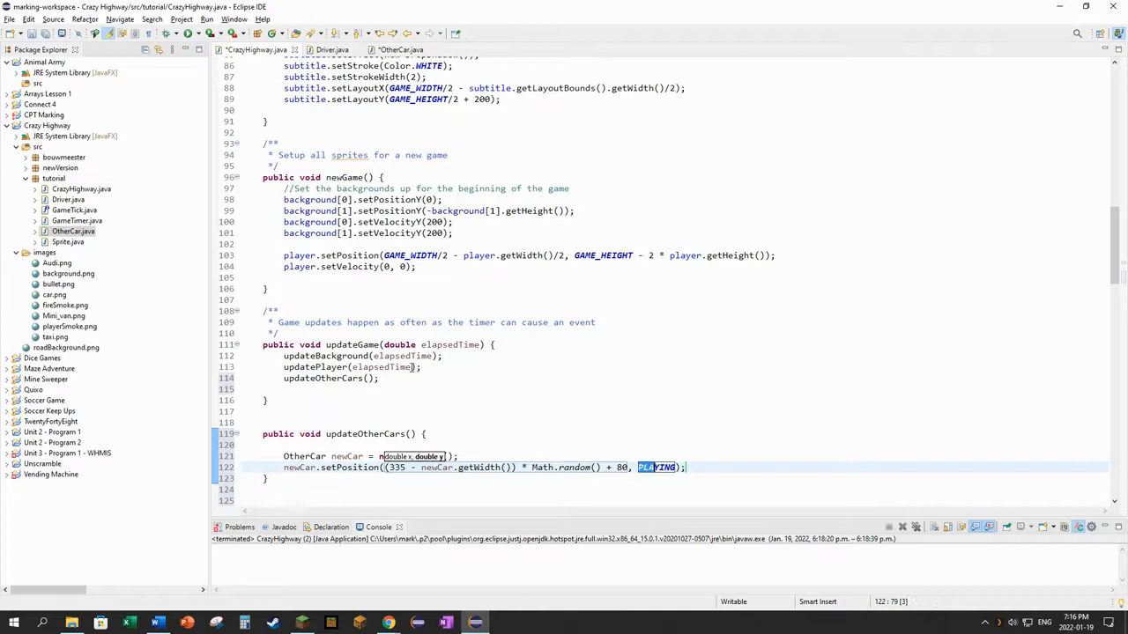
{"action": "key", "text": "Delete"}
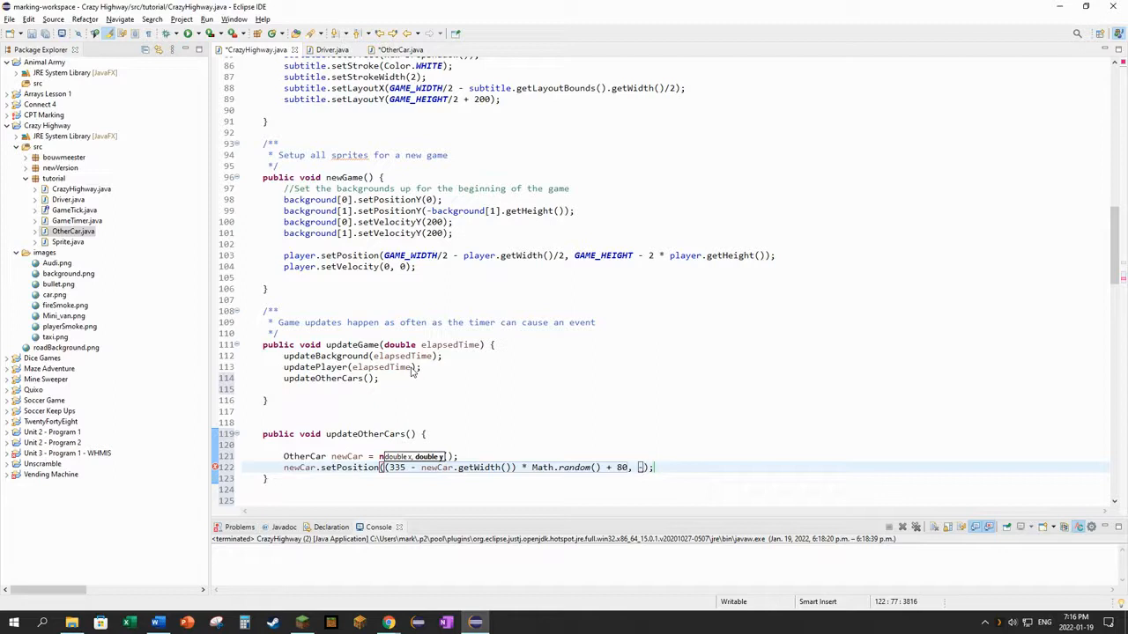
{"action": "type", "text": "-newCar.getHeight()"}
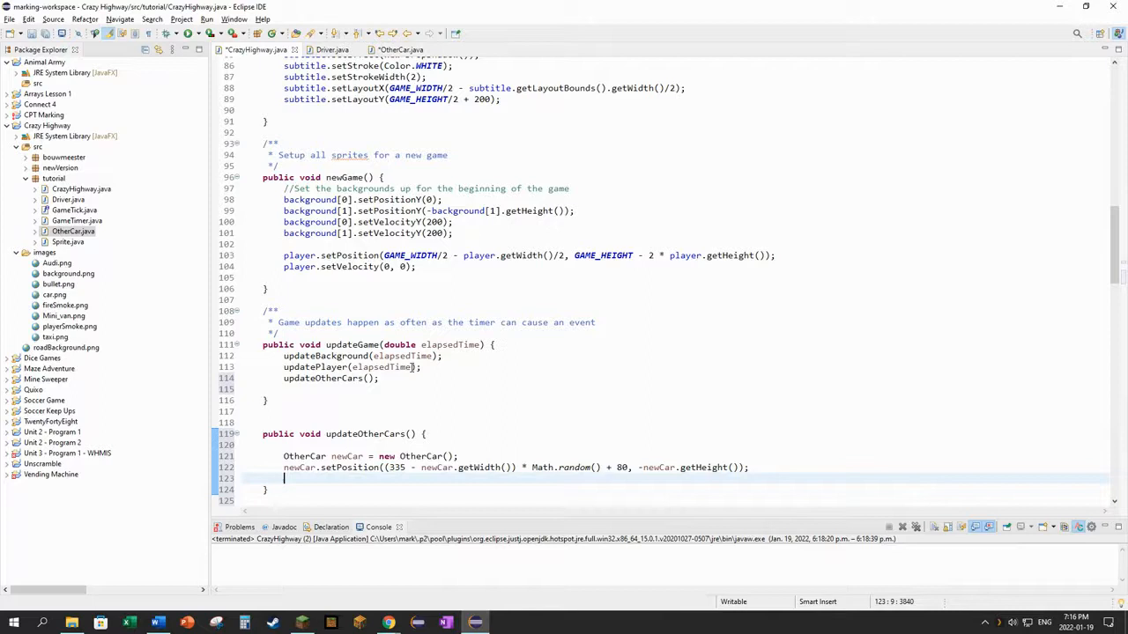
- Call newCar.setVelocityY(200 * Math.random() + 300)
{"action": "type", "text": "newCar.setCV"}
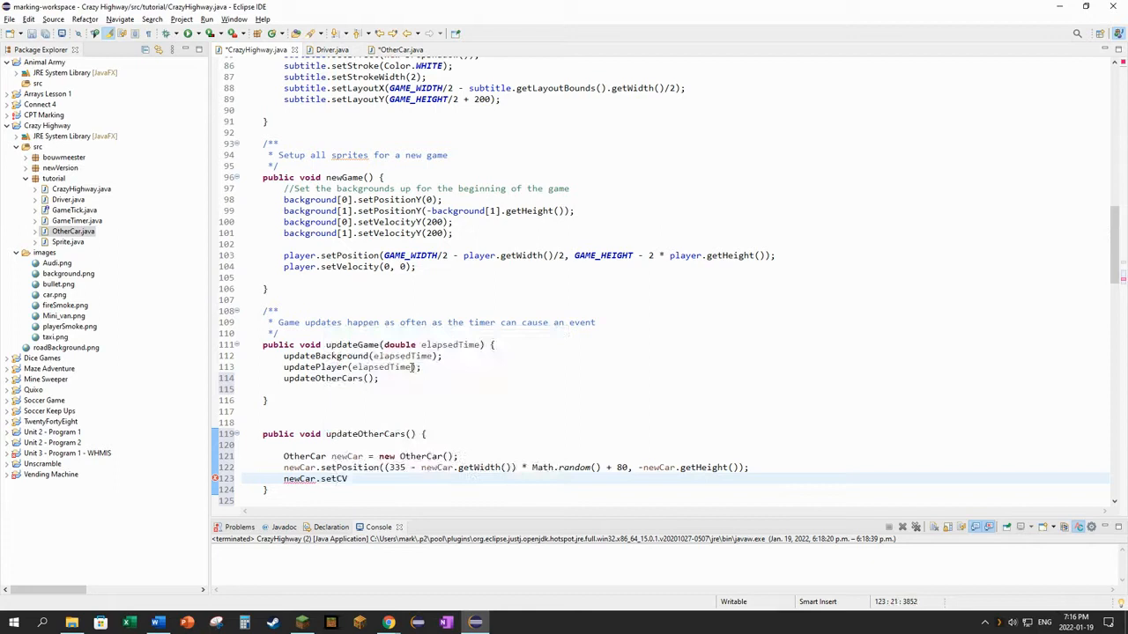
{"action": "type", "text": "elocityY("}
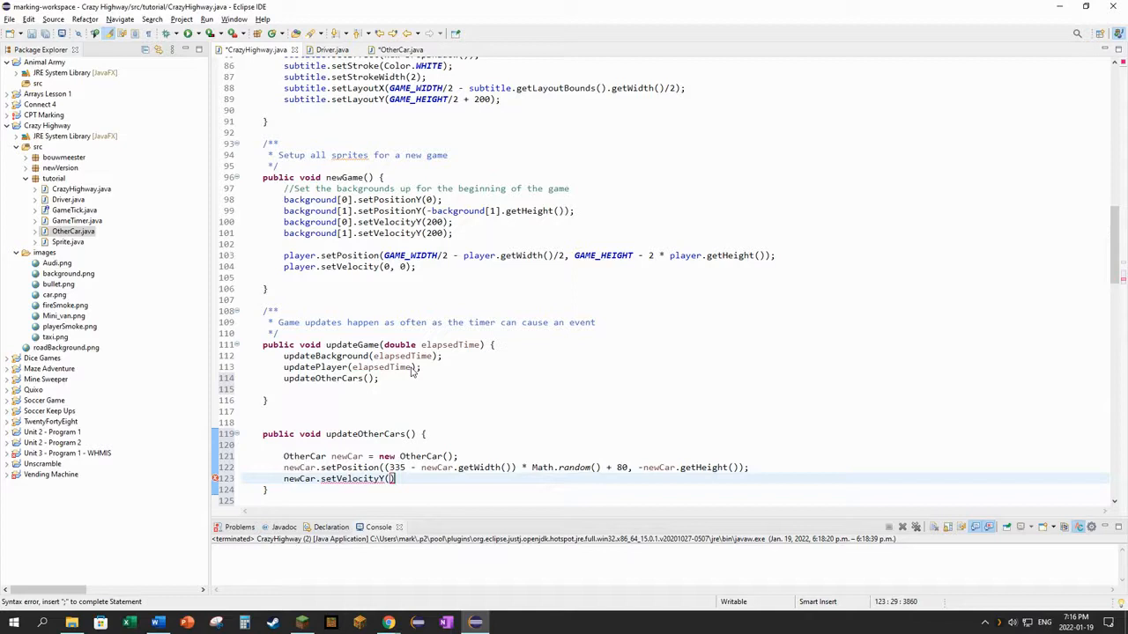
{"action": "type", "text": "200 * Math"}
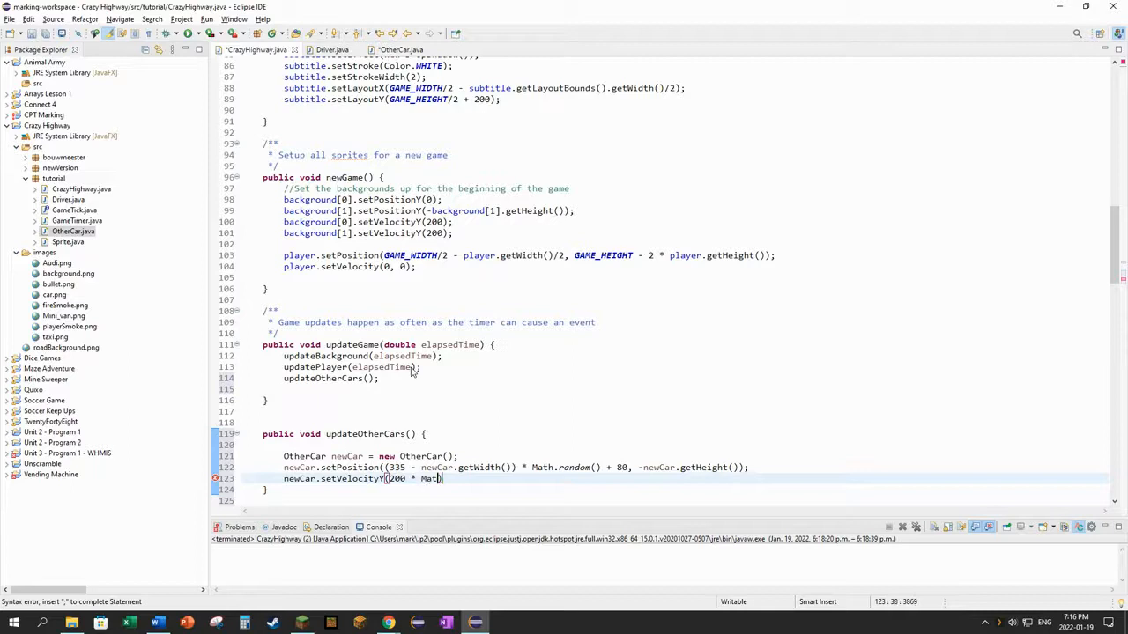
{"action": "type", "text": ".random()"}
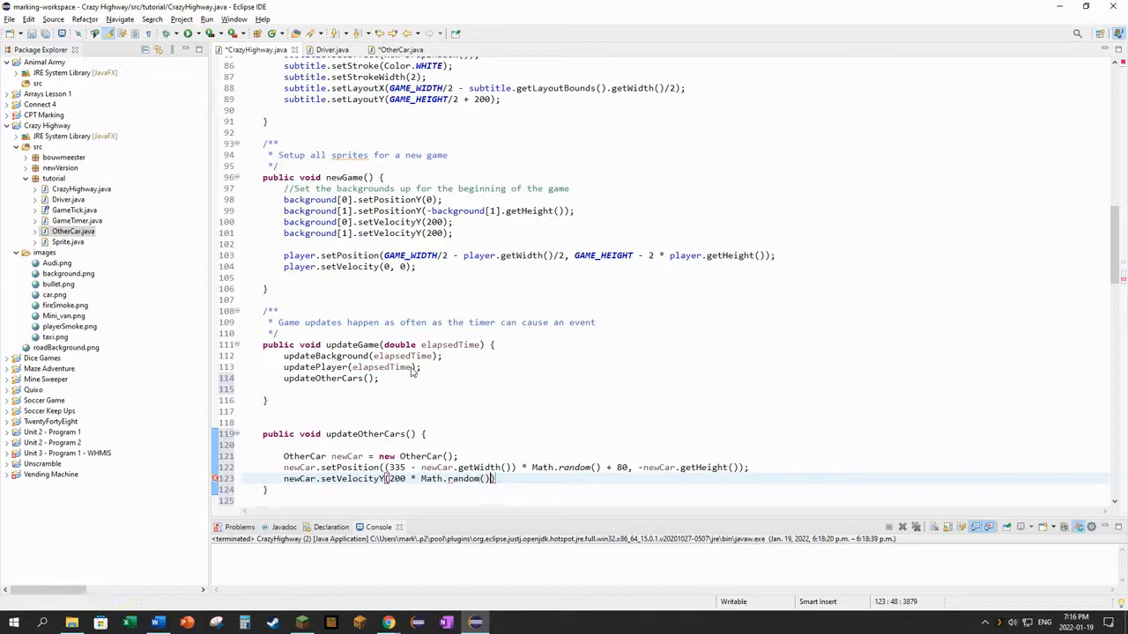
{"action": "type", "text": "+ 300"}
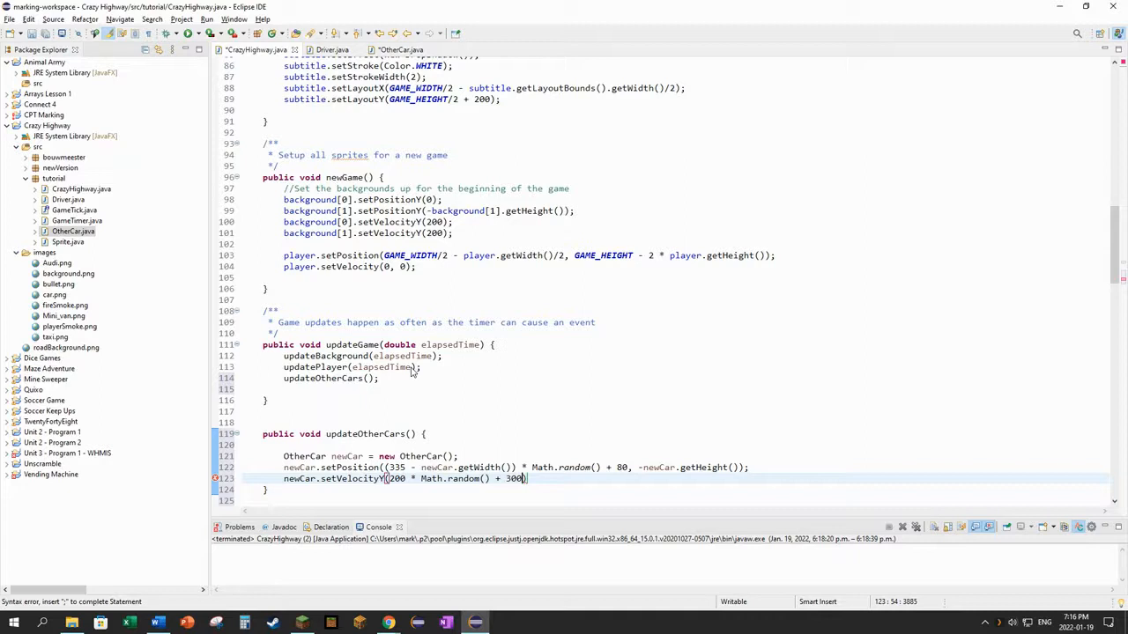
{"action": "type", "text": ";"}
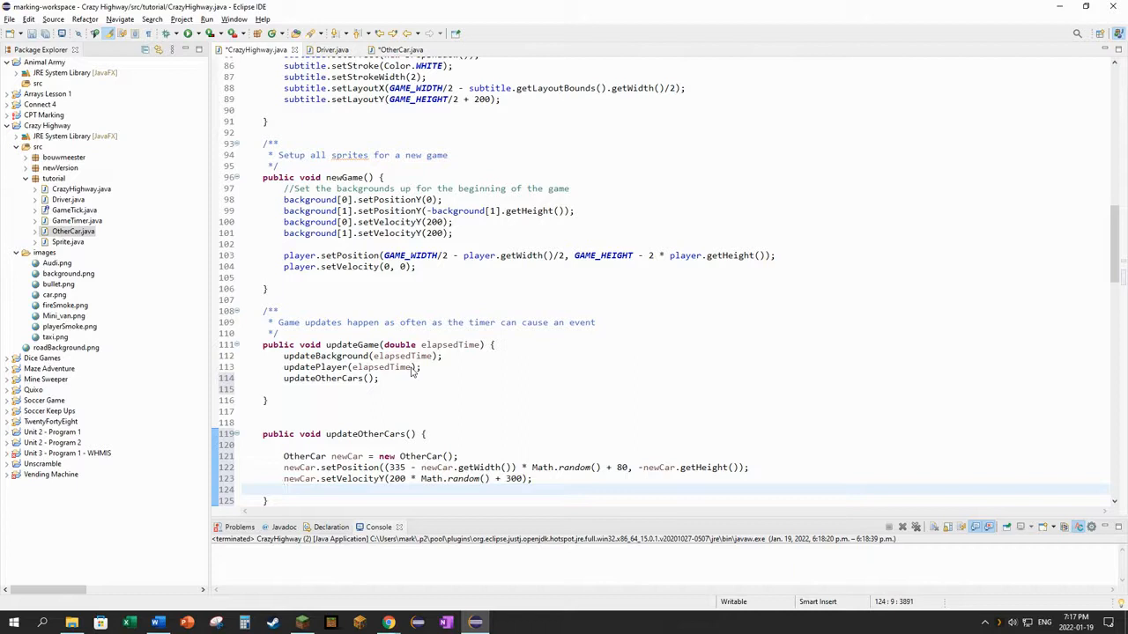
- Add newCar to otherCars.getChildren() and label the block '//Add a new car'
{"action": "type", "text": "oht"}
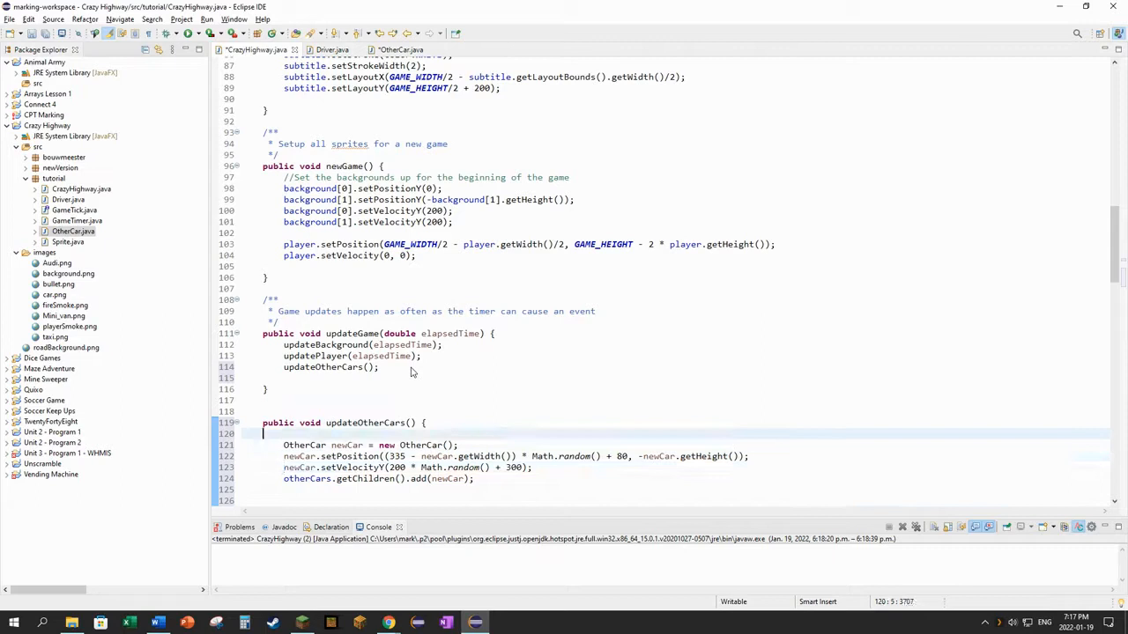
{"action": "type", "text": "//Add a new car"}
{"action": "left_click", "coordinate": [527, 501]}
{"action": "type", "text": "for (int i = 0; i < ohter"}
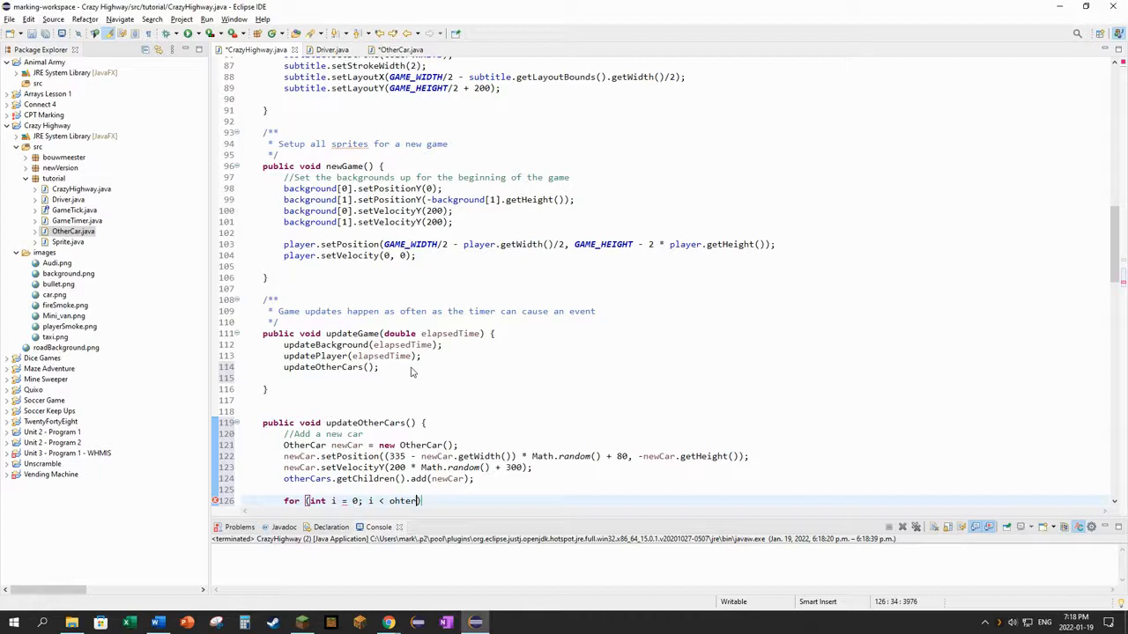
- Write a for loop over otherCars.getChildren().size() and start 'OtherCar car = ()'
{"action": "type", "text": "otherCars.Get"}
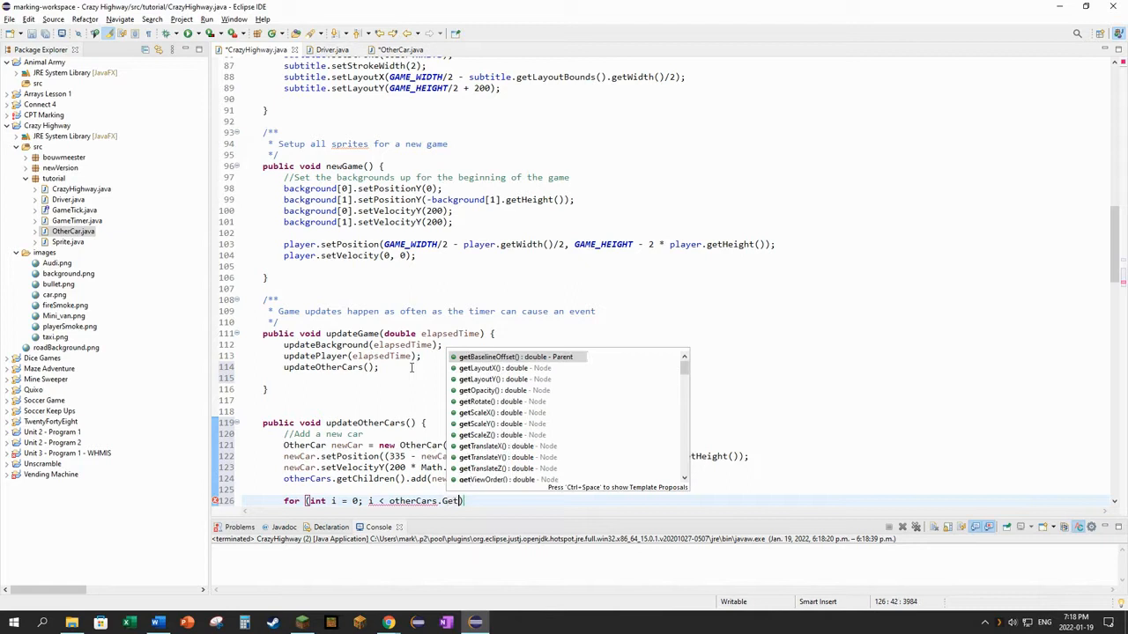
{"action": "type", "text": "Children("}
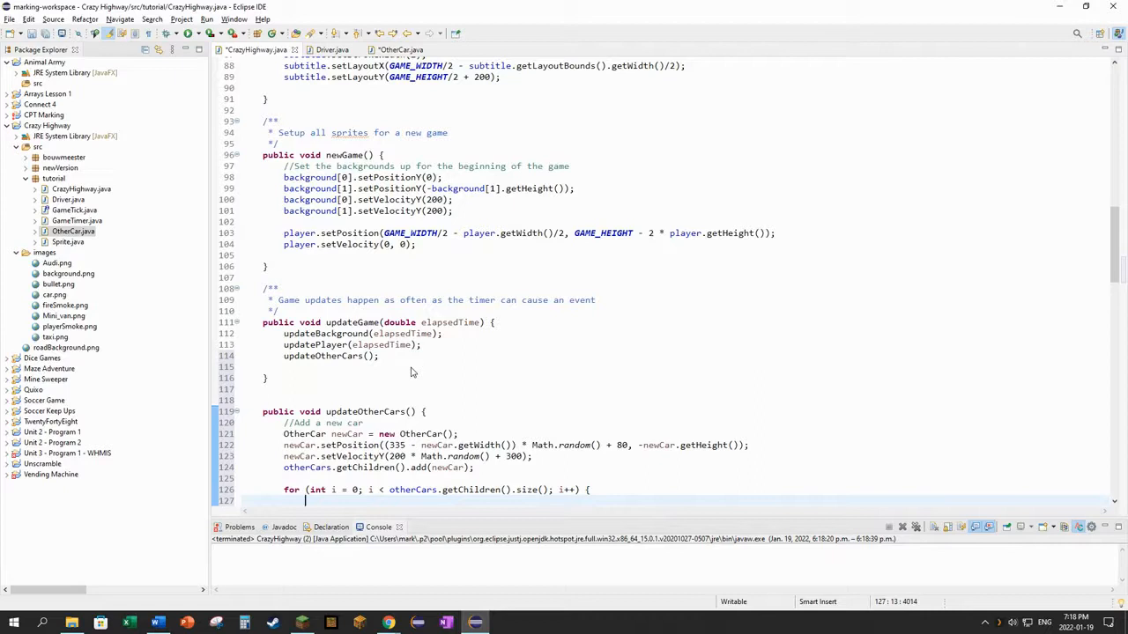
{"action": "type", "text": "OtherCar car"}
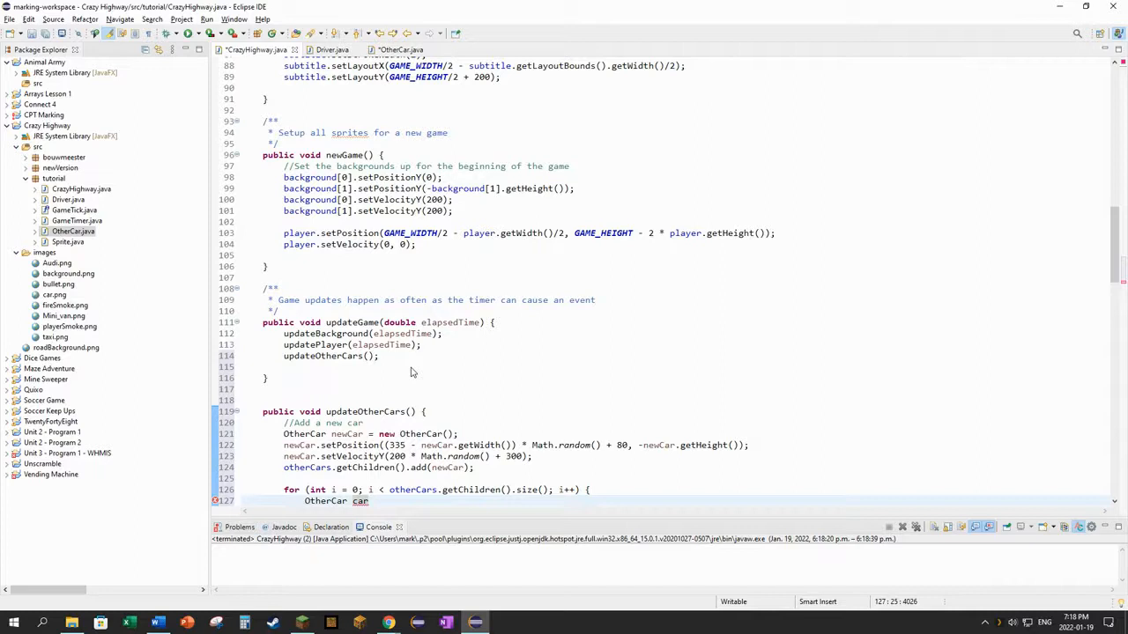
{"action": "type", "text": "= ()"}
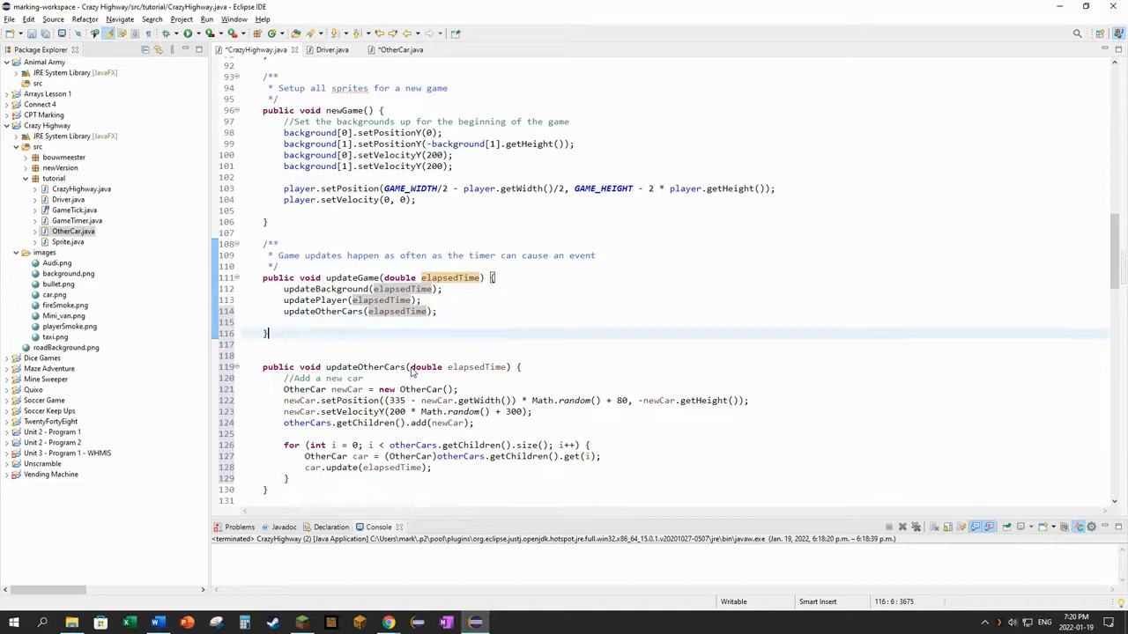
- Check where newCar and OtherCar are used inside updateOtherCars
{"action": "left_click", "coordinate": [447, 423]}
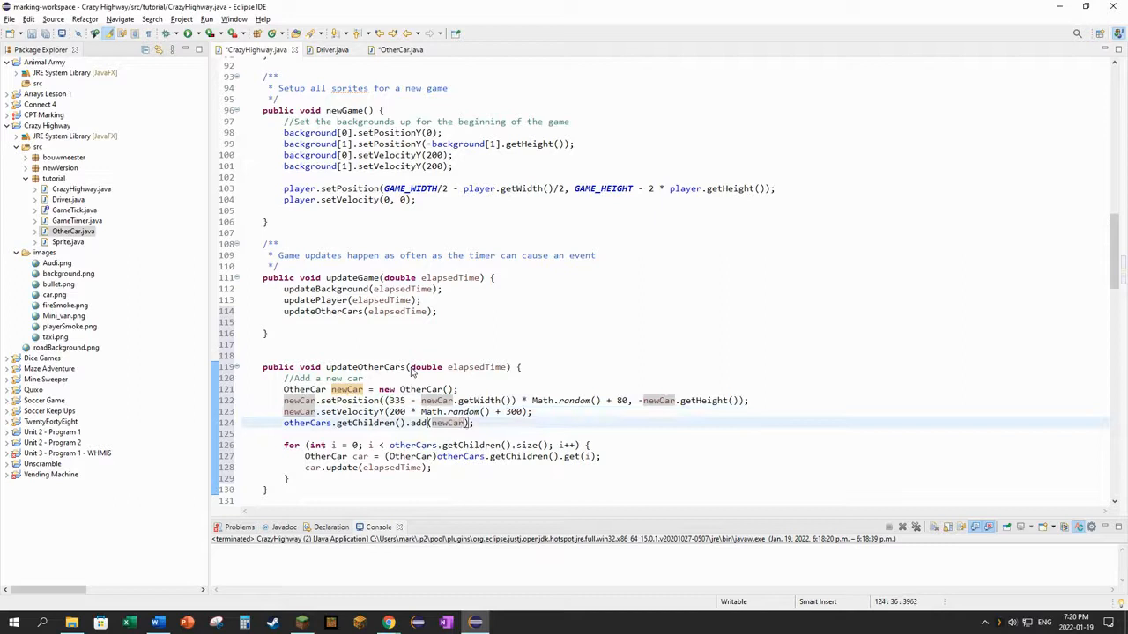
{"action": "left_click", "coordinate": [430, 456]}
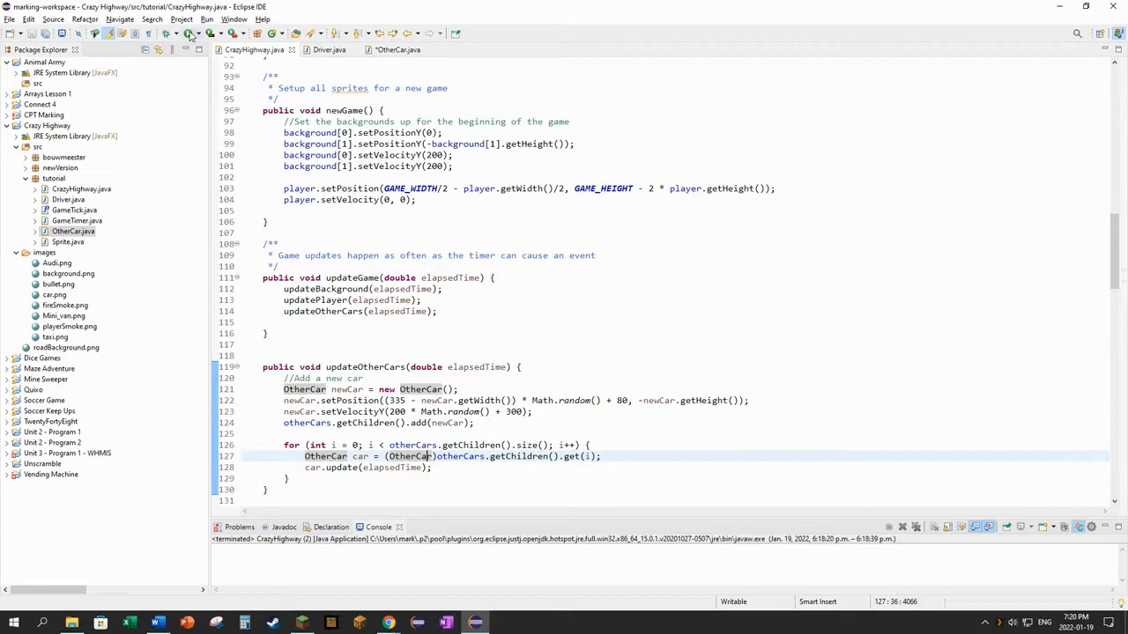
- Run Crazy Highway, watch cars flood the road, then close the game window
{"action": "left_click", "coordinate": [187, 34]}
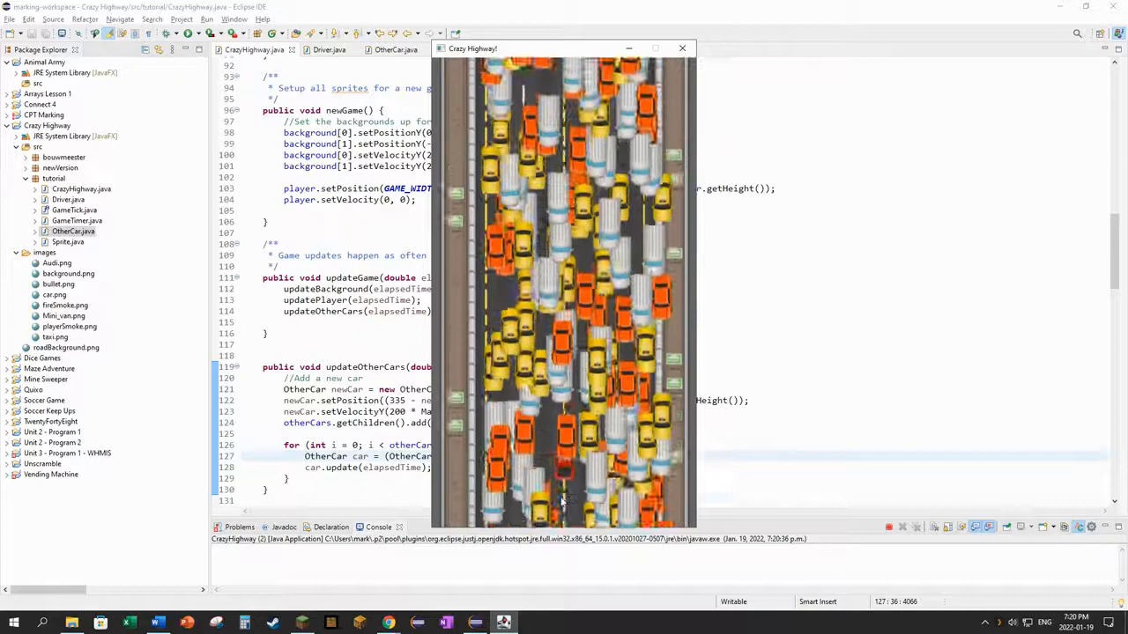
{"action": "left_click", "coordinate": [682, 47]}
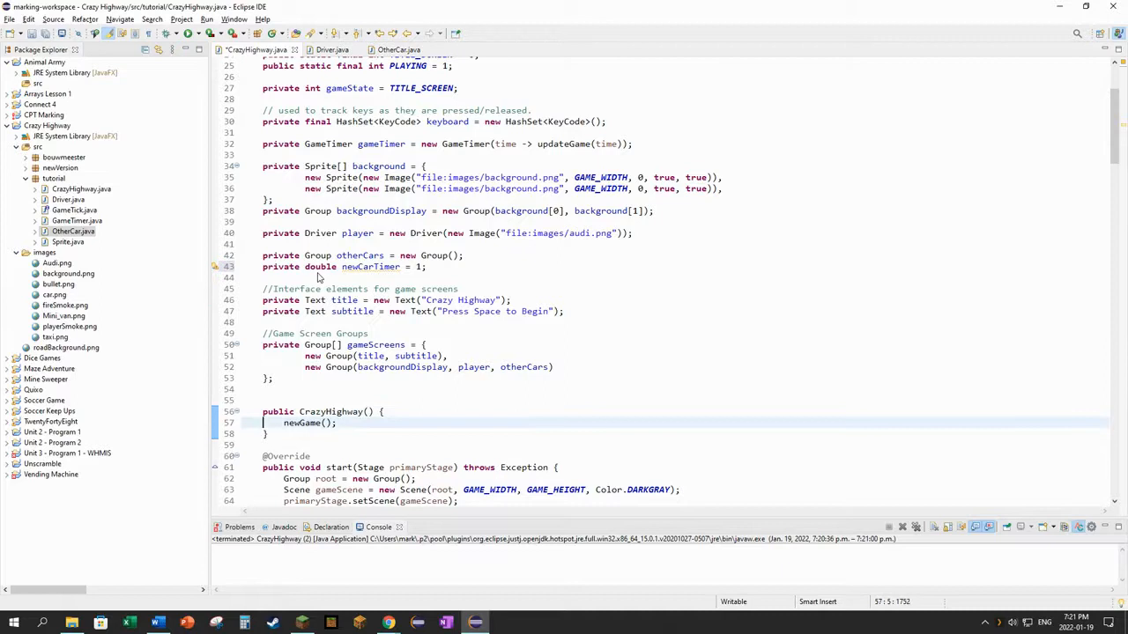
- Scroll back down to the updateOtherCars method after declaring newCarTimer = 1
{"action": "scroll", "scroll_direction": "down", "scroll_amount": 3}
{"action": "type", "text": "//Add a new car"}
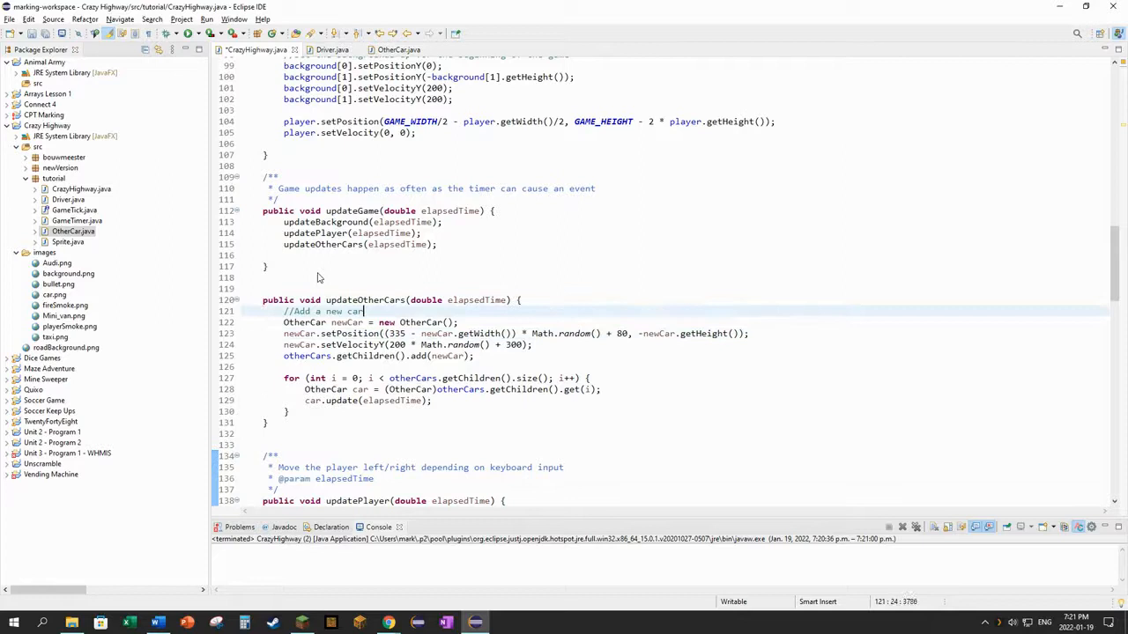
- Wrap the spawn code in 'if (newCarTimer < 0)' with 'else newCarTimer -= elapsedTime;'
{"action": "type", "text": "if (newCar)"}
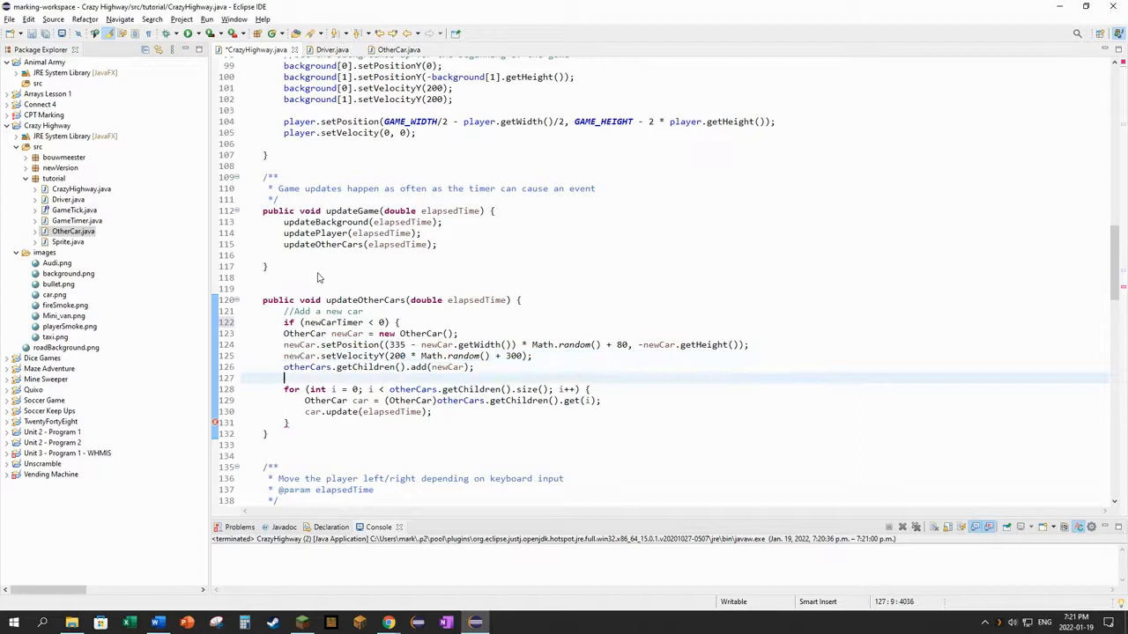
{"action": "type", "text": "else"}
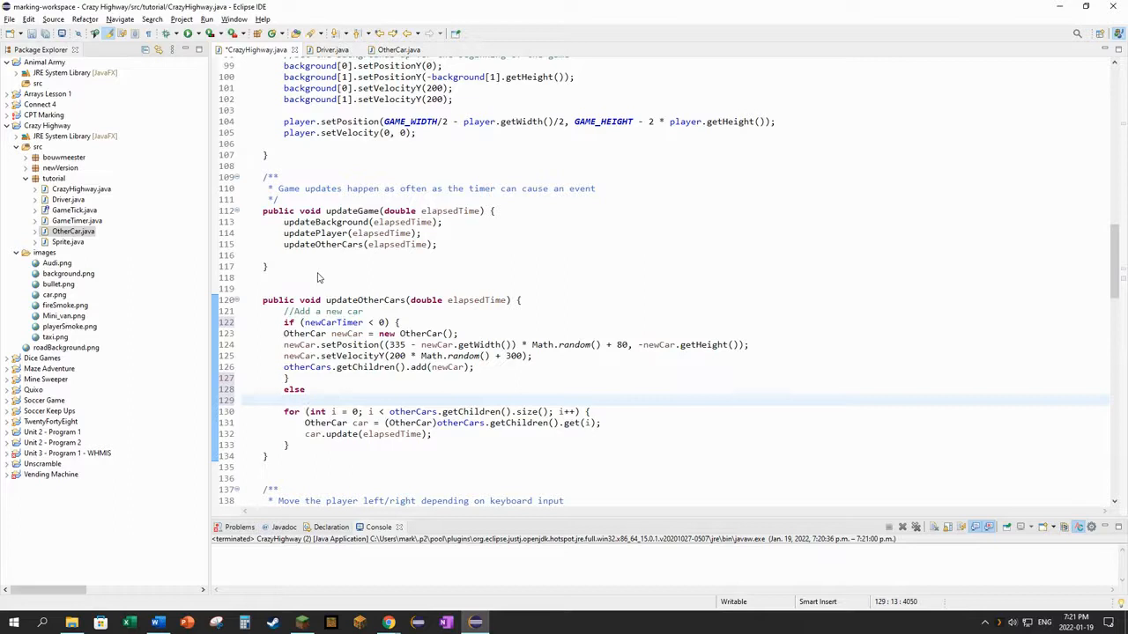
{"action": "type", "text": "newCart"}
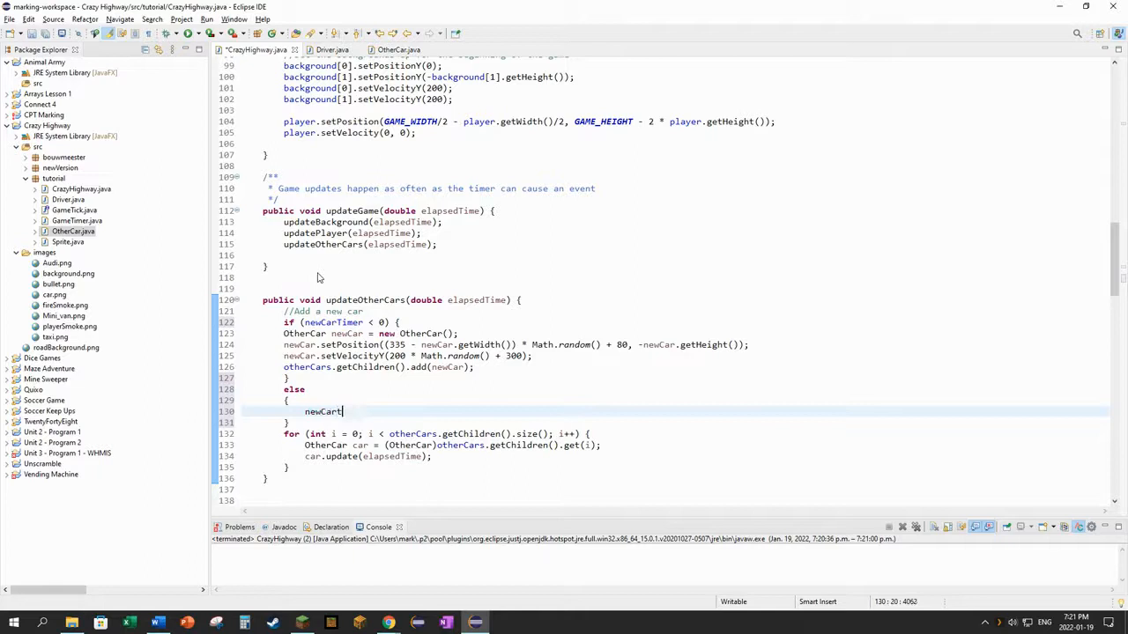
{"action": "type", "text": "imer -= elapsed"}
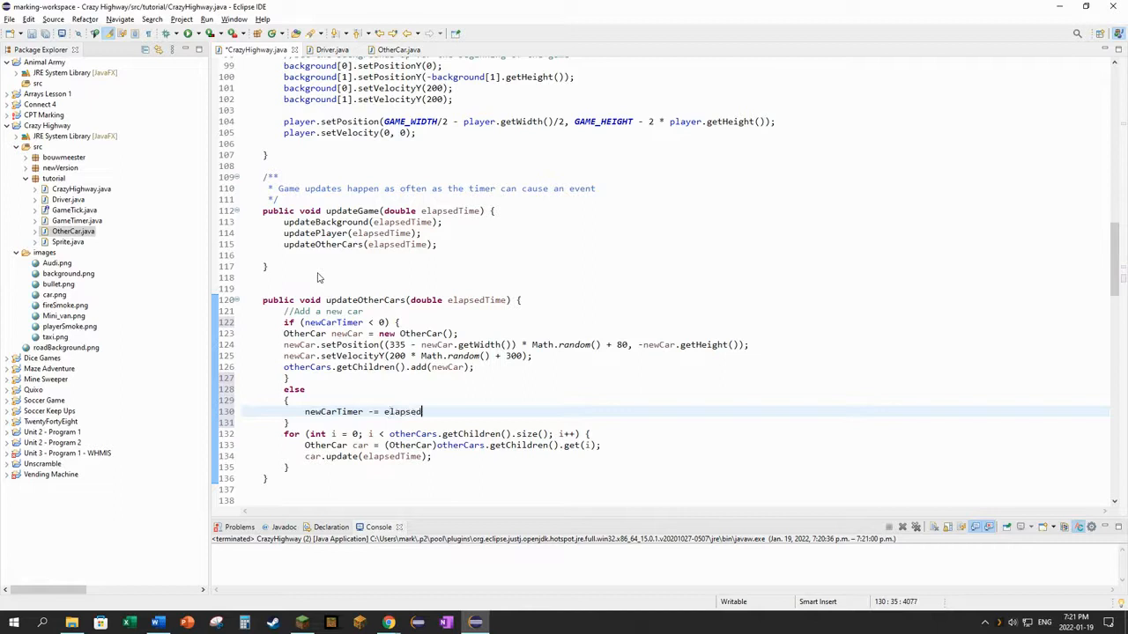
{"action": "type", "text": "Time"}
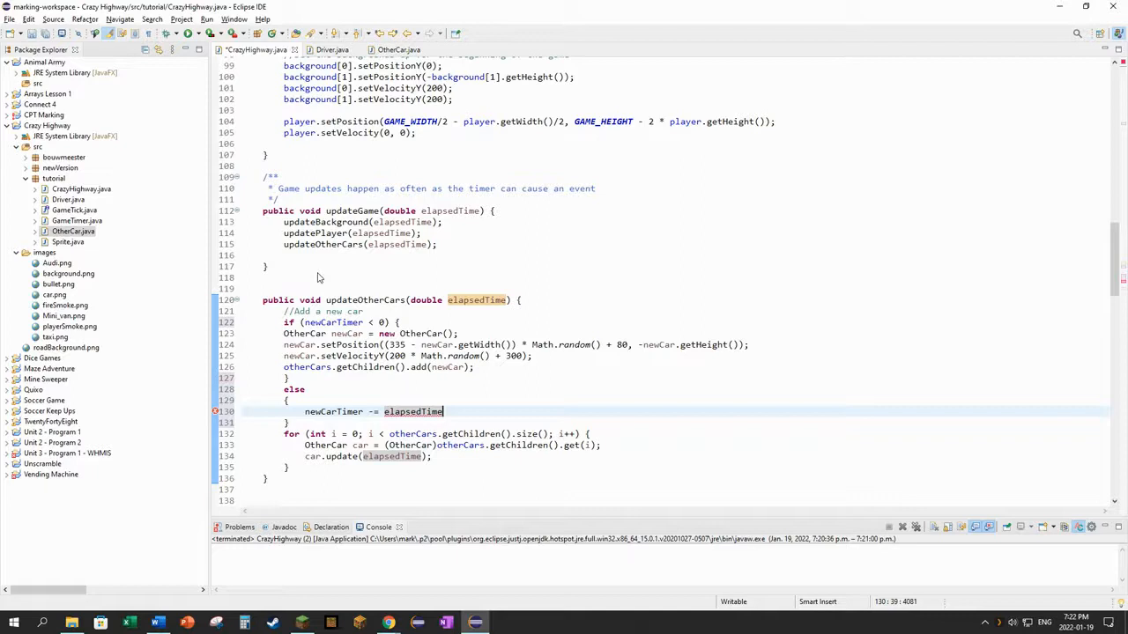
- Reset newCarTimer = Math.random() inside the spawn block and rerun the game to see sparse traffic
{"action": "left_click", "coordinate": [448, 344]}
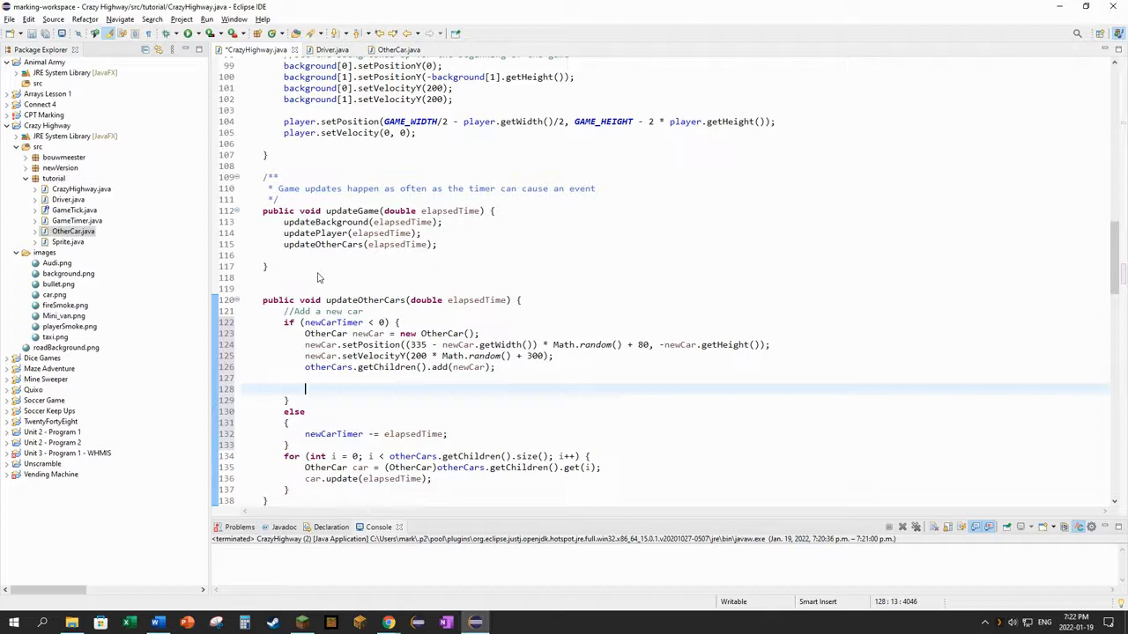
{"action": "type", "text": "newCarTimer"}
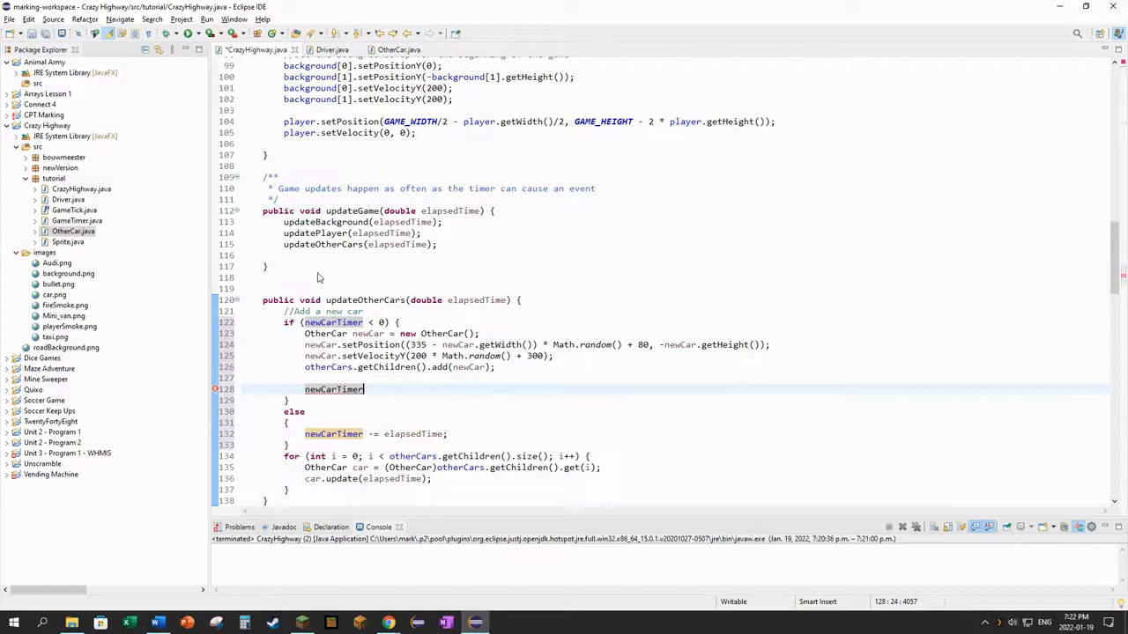
{"action": "type", "text": "= Math.random();"}
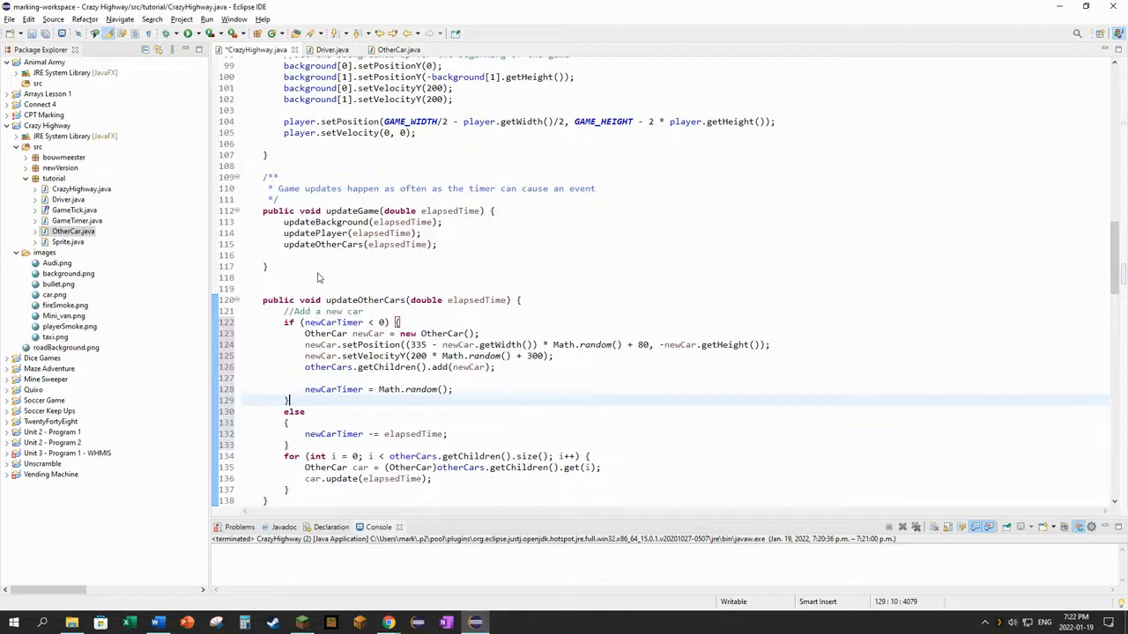
{"action": "left_click", "coordinate": [172, 32]}
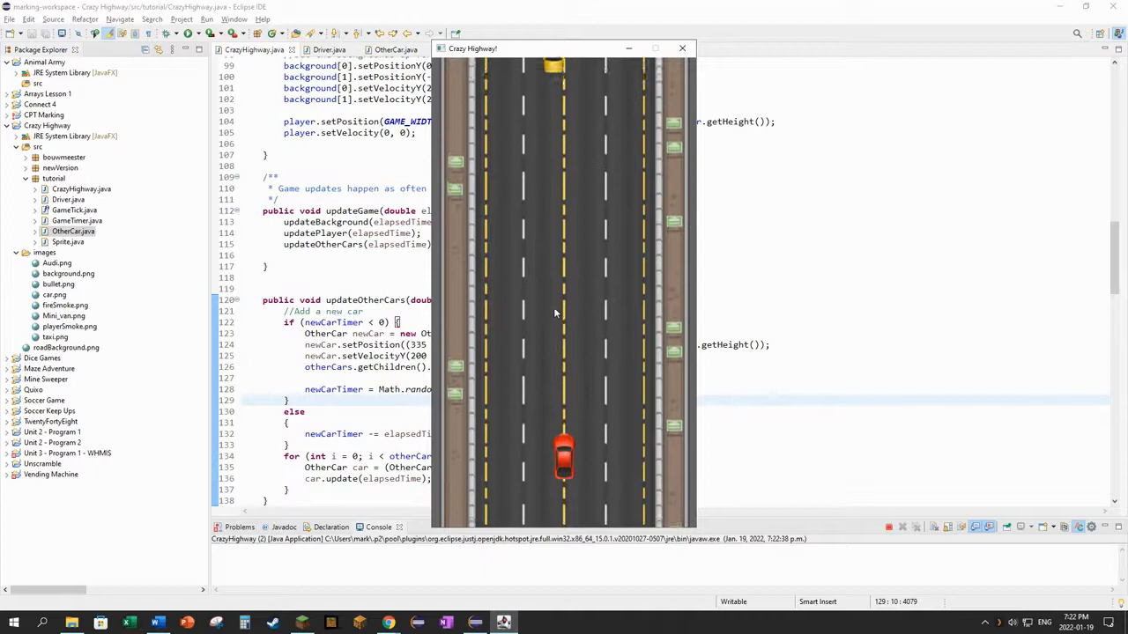